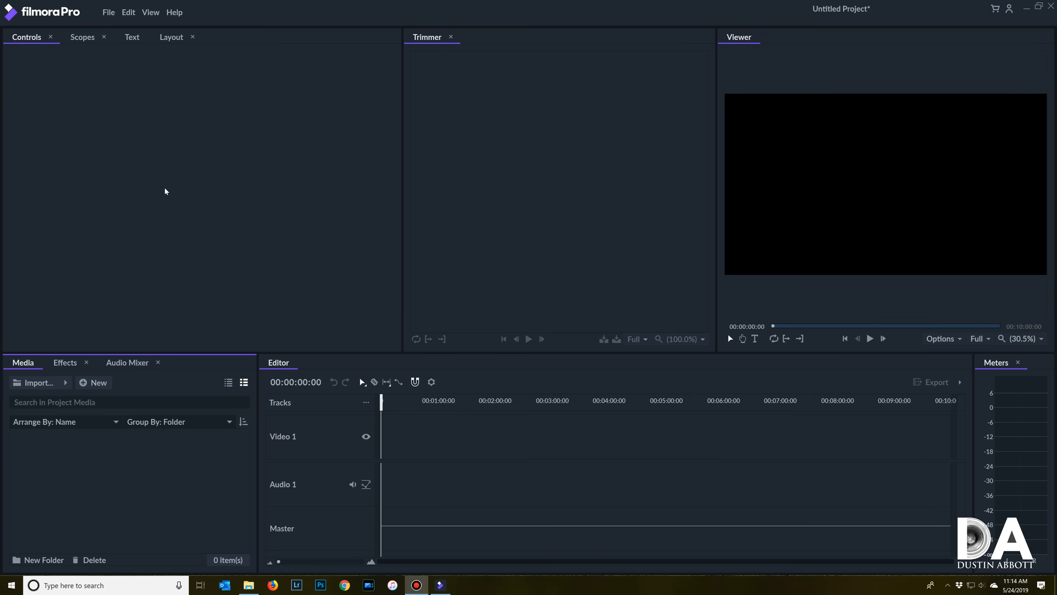
pyautogui.moveTo(284, 194)
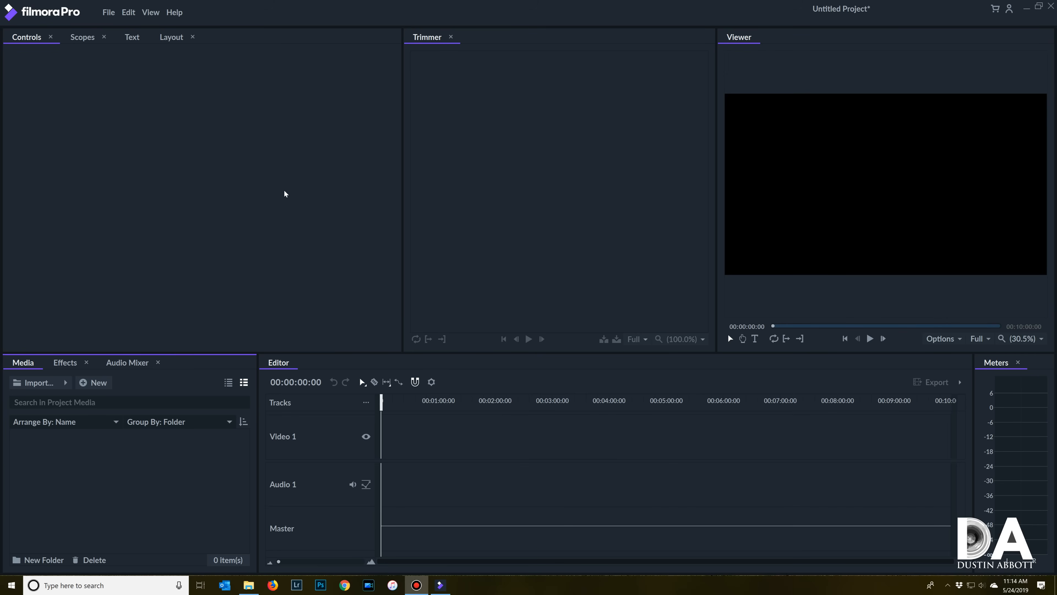
pyautogui.moveTo(86, 277)
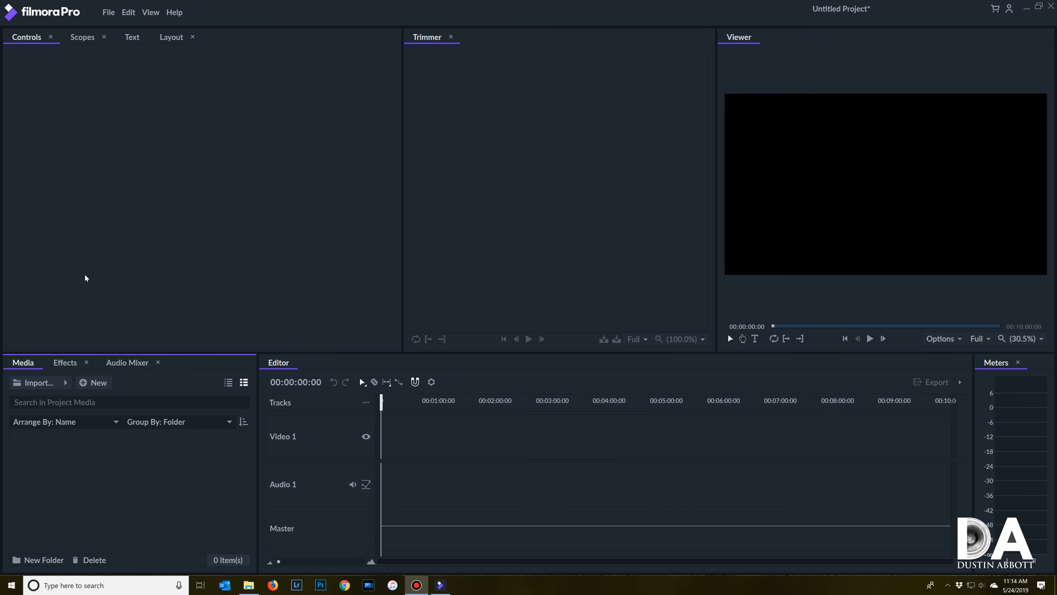
pyautogui.moveTo(208, 517)
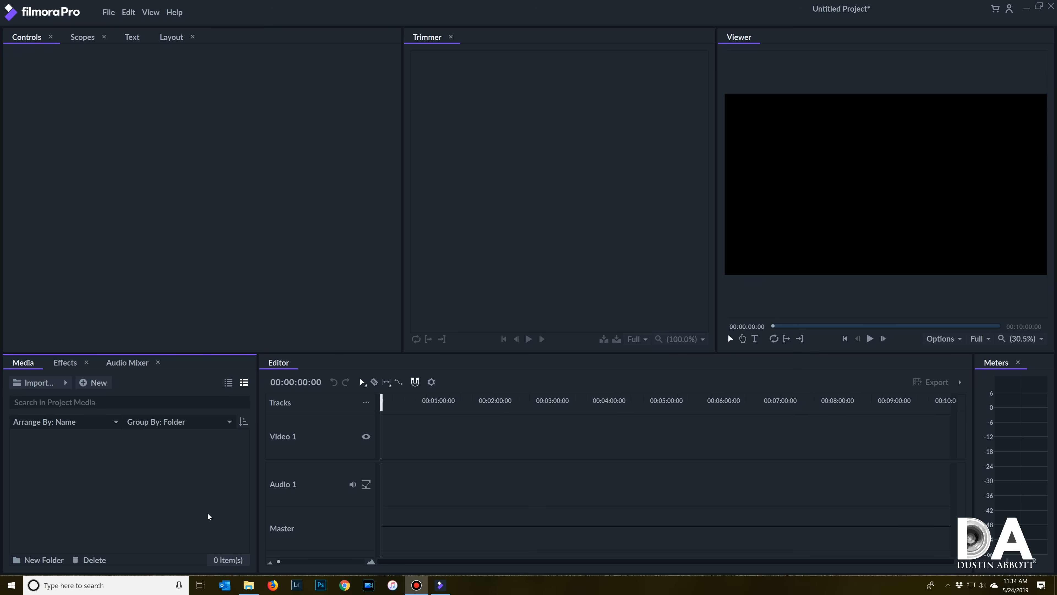
pyautogui.moveTo(149, 511)
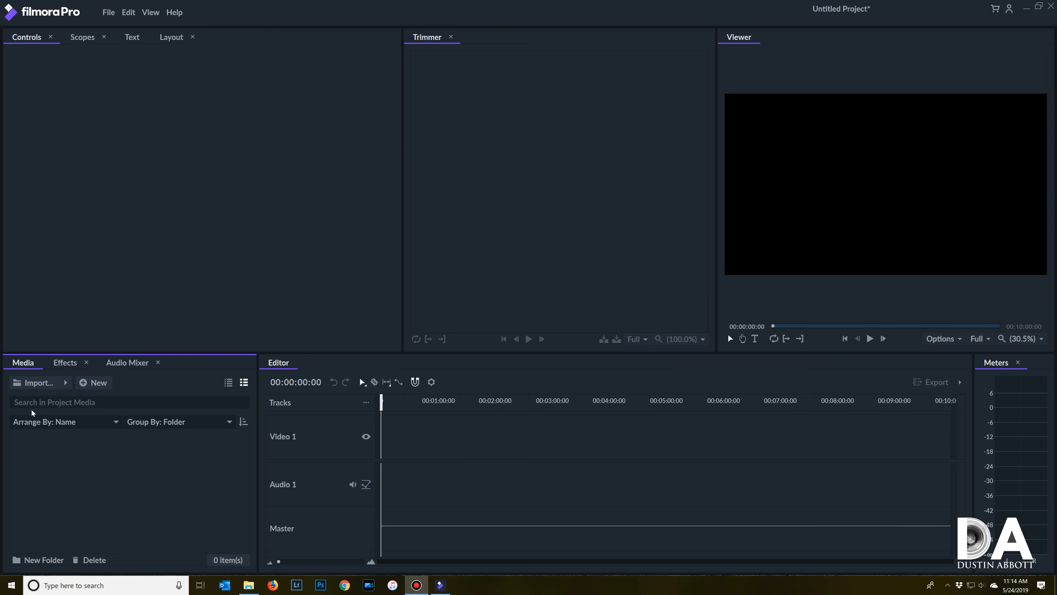
pyautogui.moveTo(54, 526)
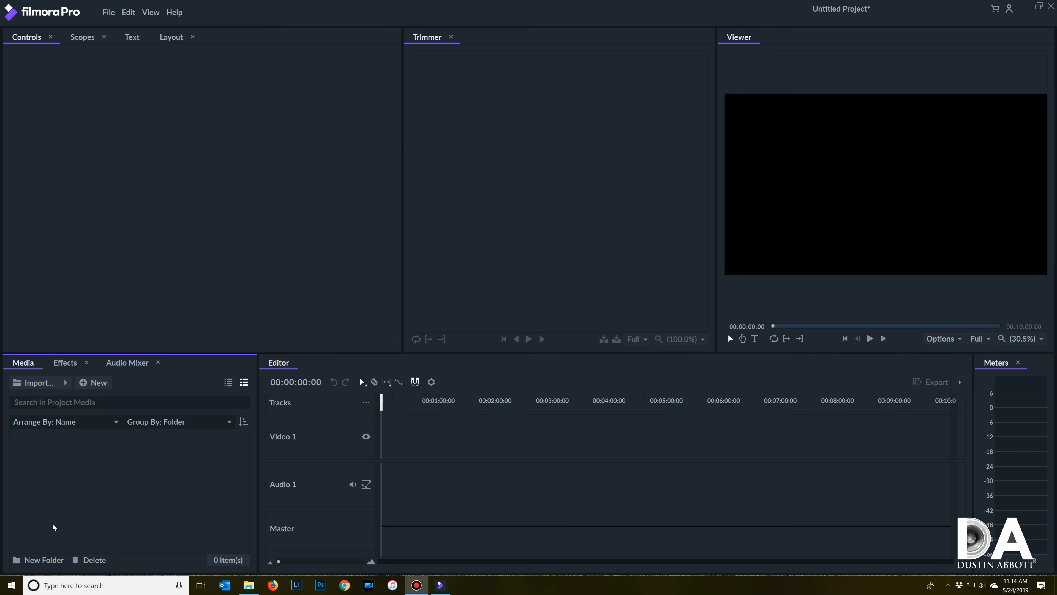
pyautogui.moveTo(124, 430)
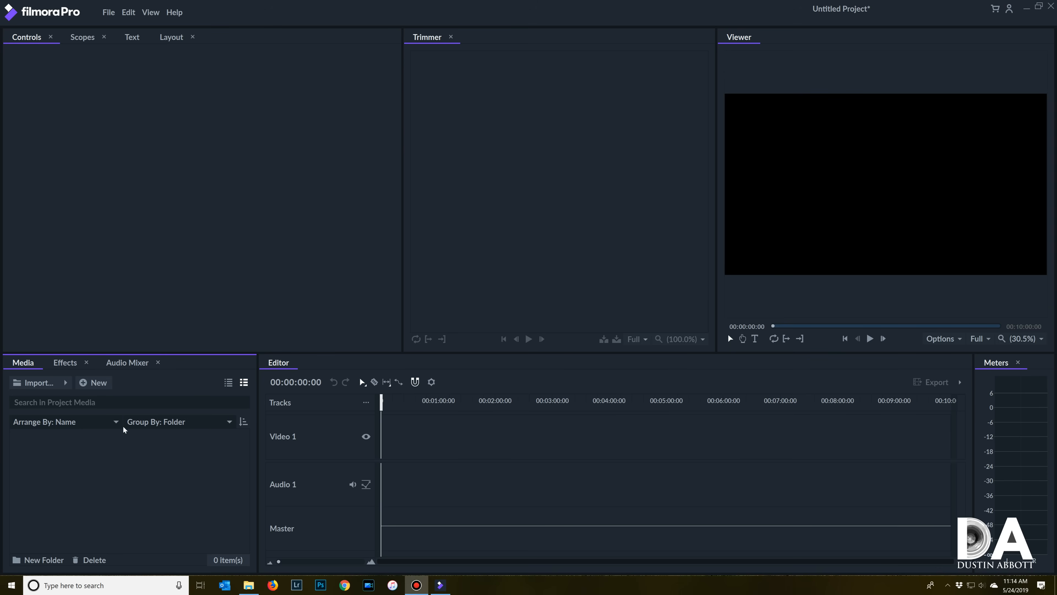
# Step: Import Hair Toss.MP4 and mark a seven-second in-to-out range ending near the eight-second mark
pyautogui.click(65, 382)
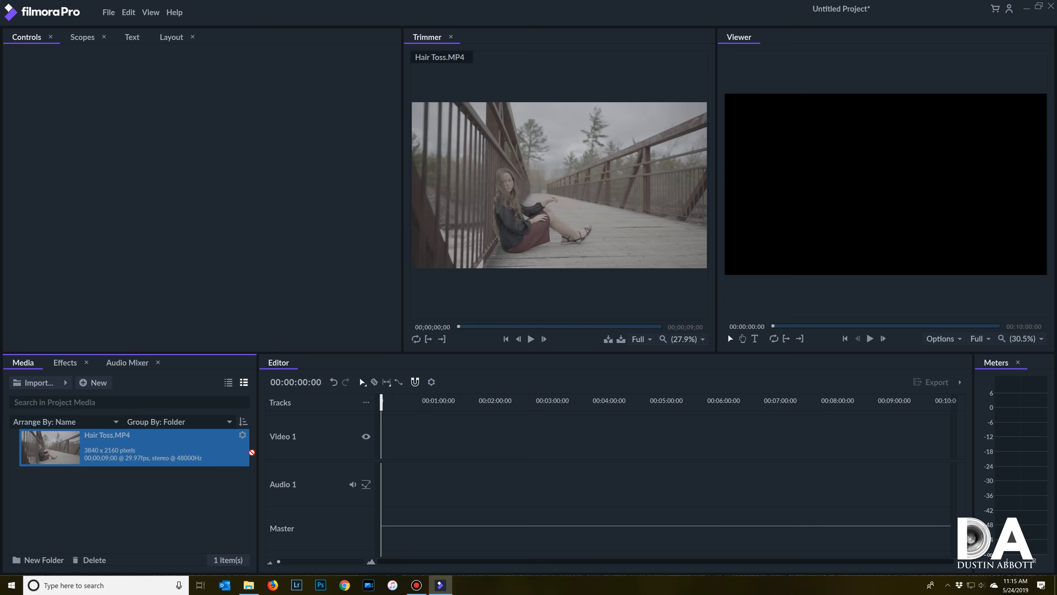
pyautogui.moveTo(51, 447); pyautogui.dragTo(385, 436)
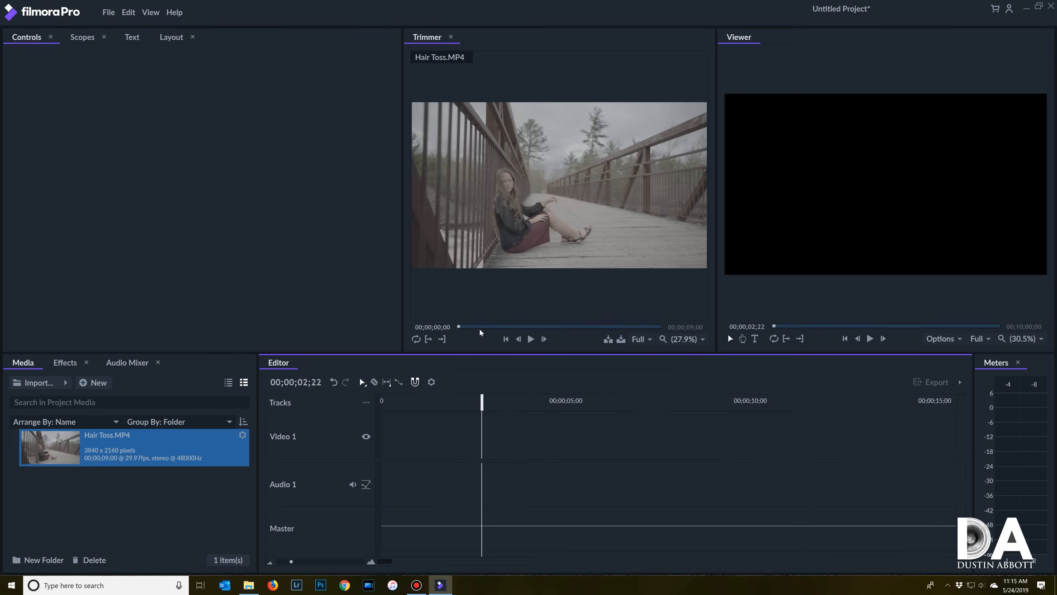
pyautogui.moveTo(462, 334)
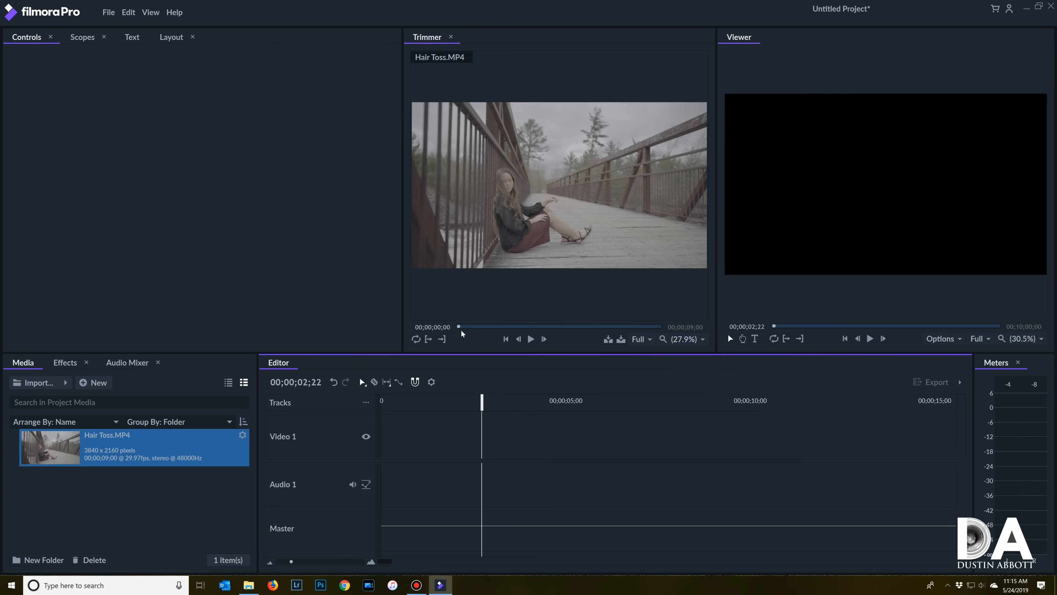
pyautogui.moveTo(459, 329)
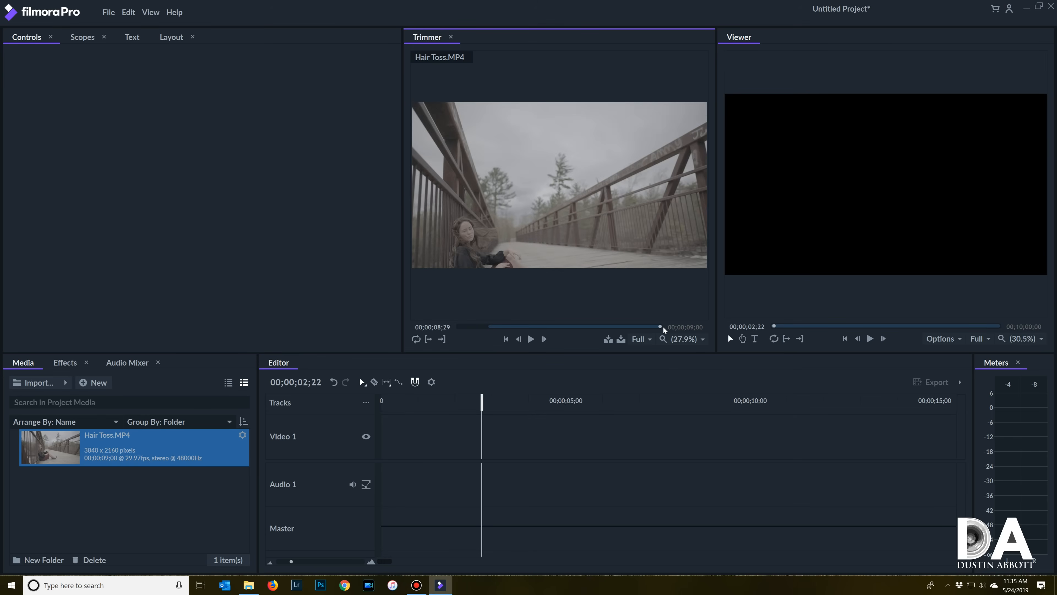
pyautogui.moveTo(660, 327); pyautogui.dragTo(648, 326)
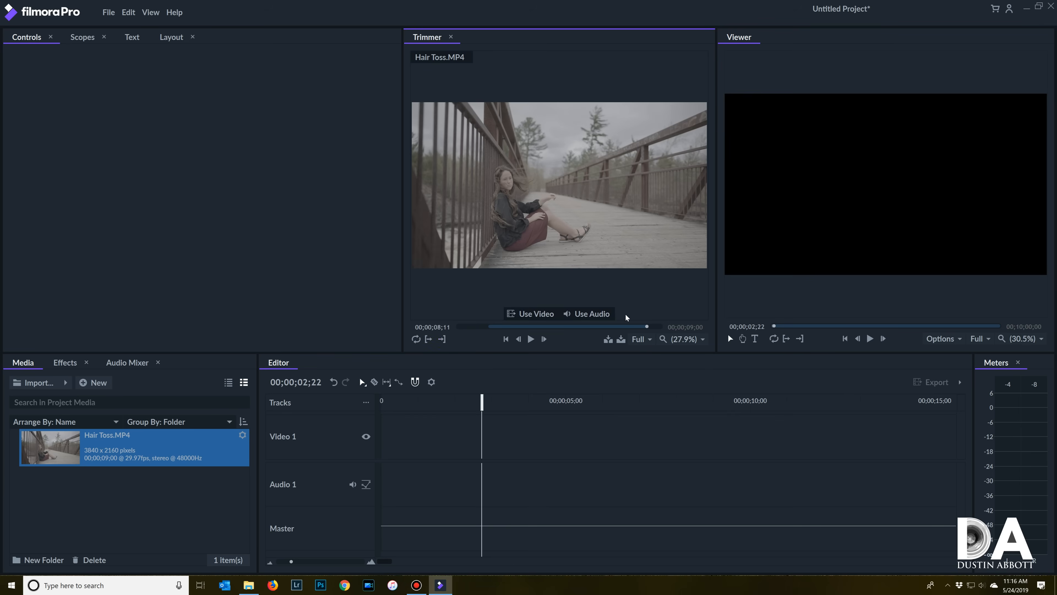
pyautogui.moveTo(538, 295)
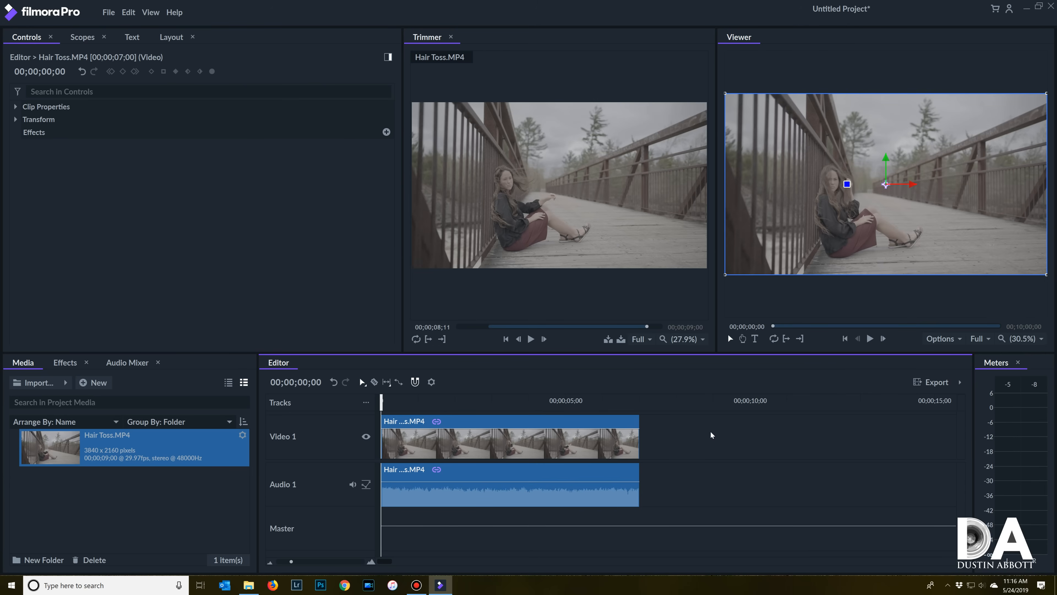
# Step: Apply the LUT effect from the Color Grading effects to the Hair Toss clip
pyautogui.click(65, 363)
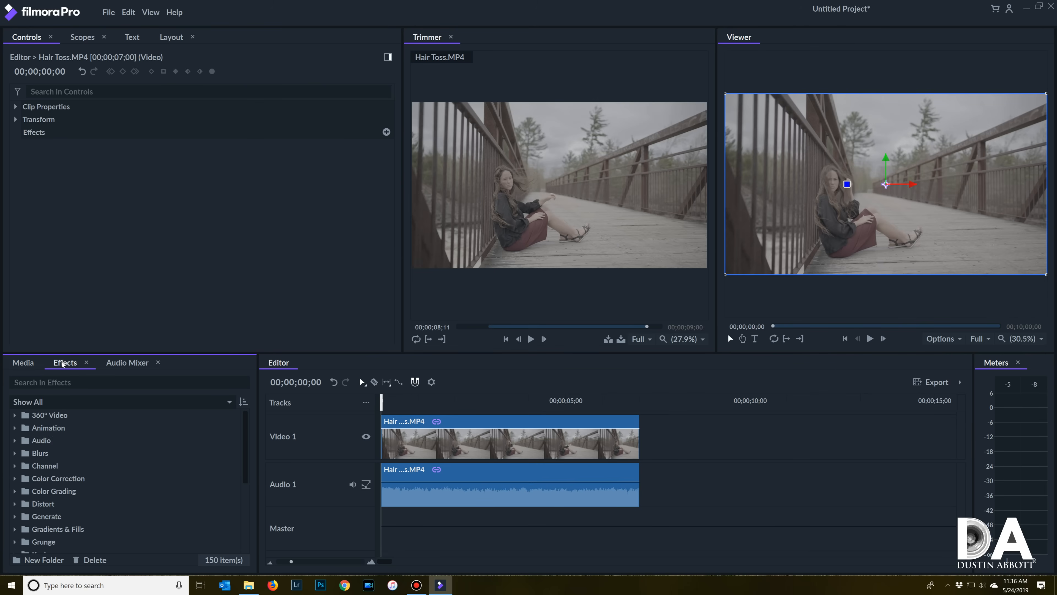
pyautogui.moveTo(63, 367)
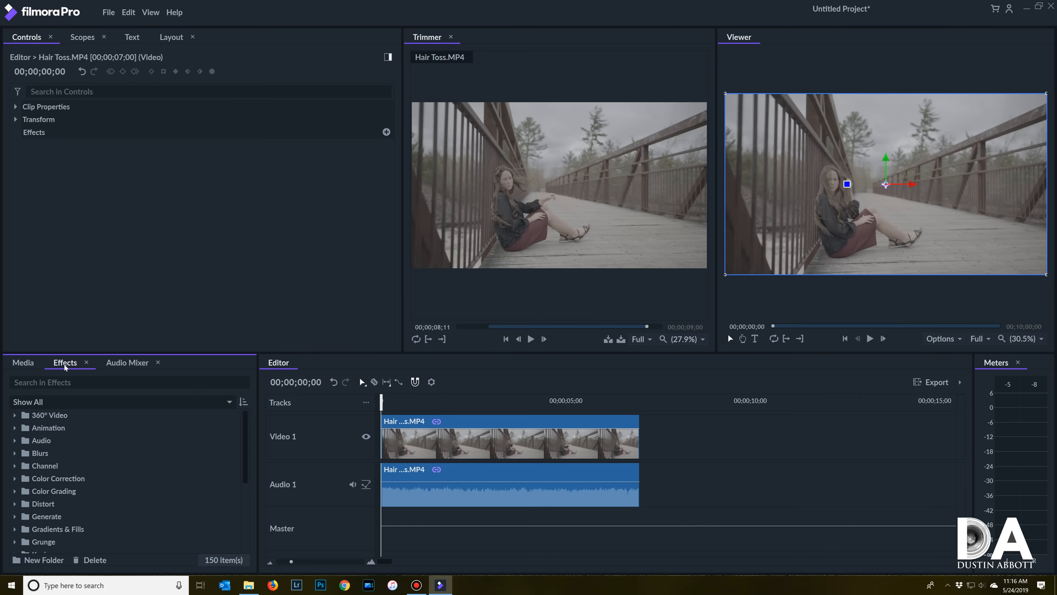
pyautogui.scroll(-3)
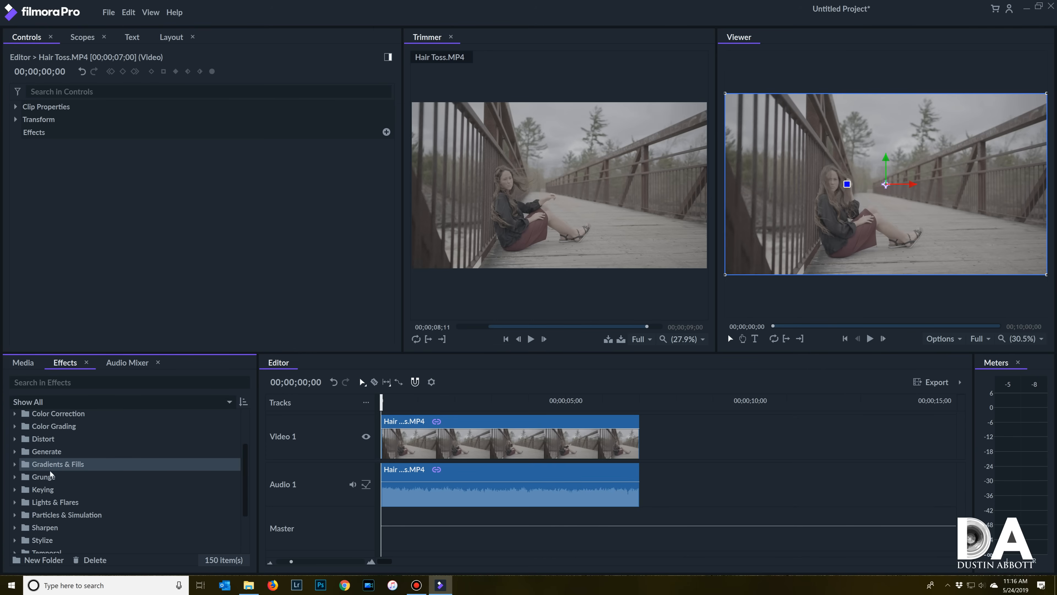
pyautogui.scroll(-3)
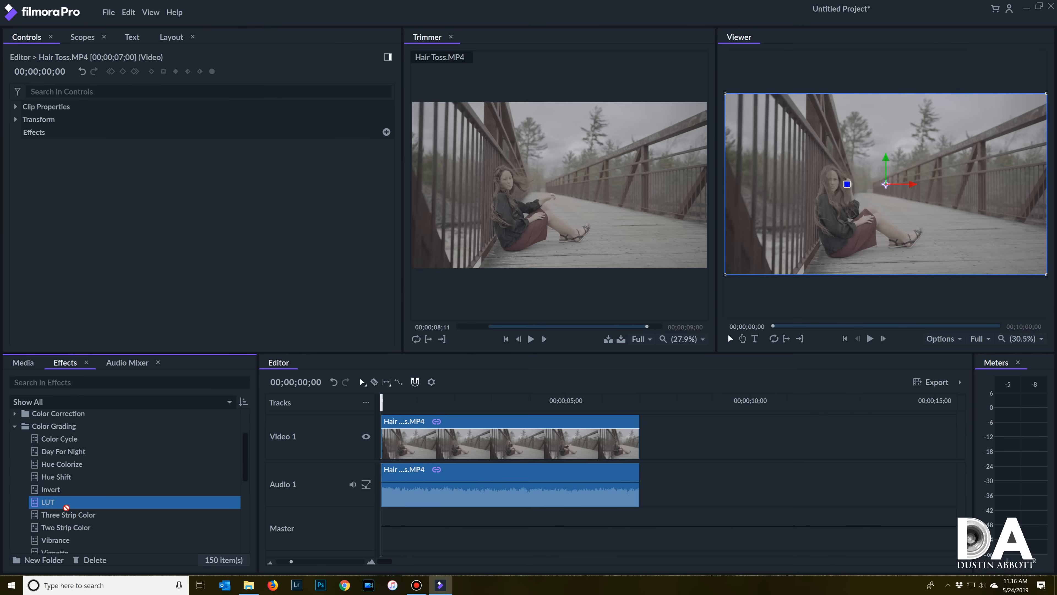
pyautogui.doubleClick(48, 501)
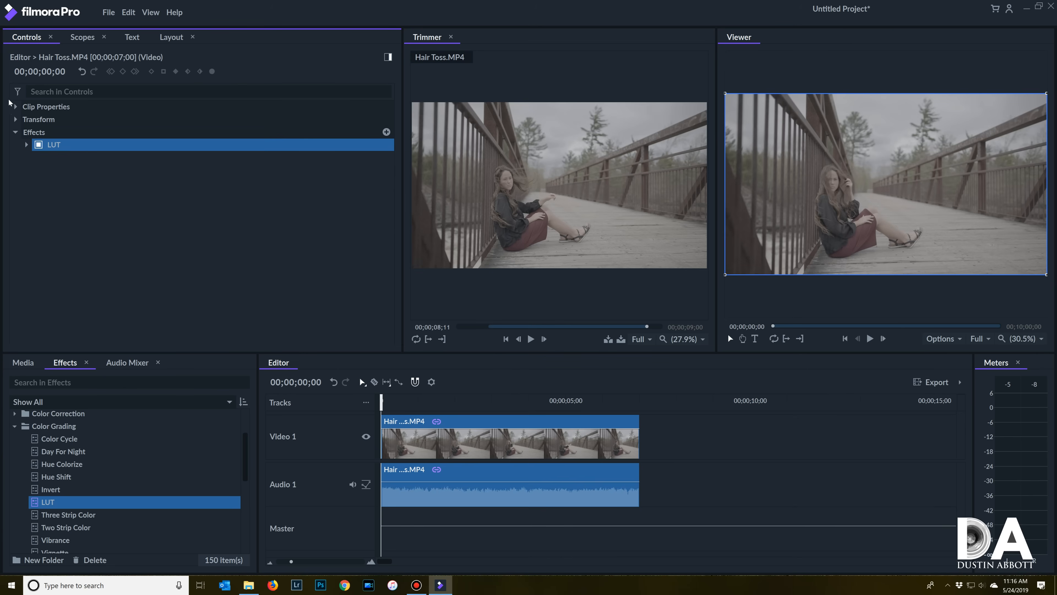
pyautogui.click(81, 37)
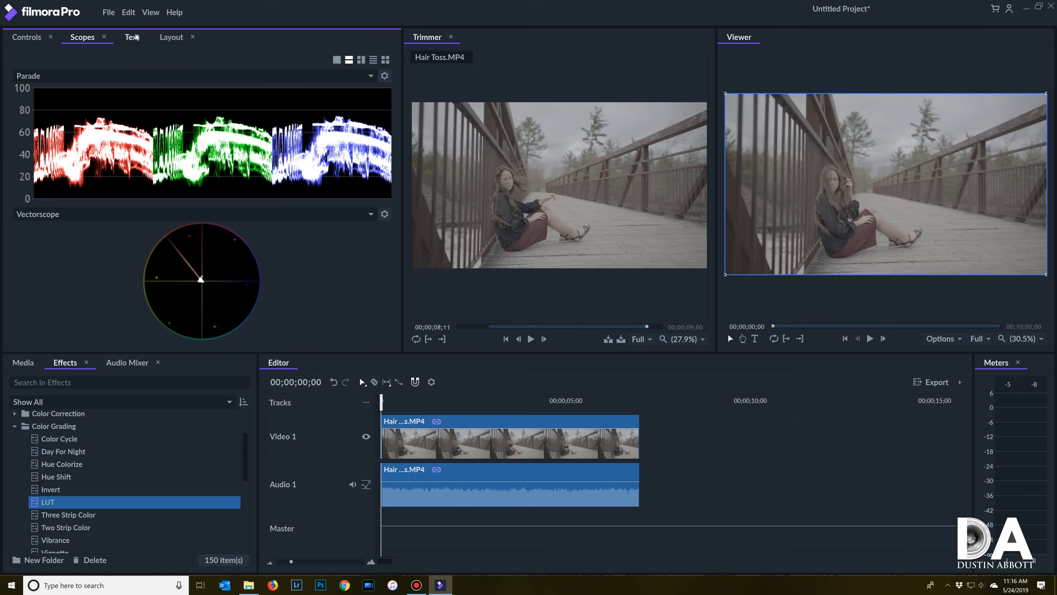
pyautogui.click(131, 36)
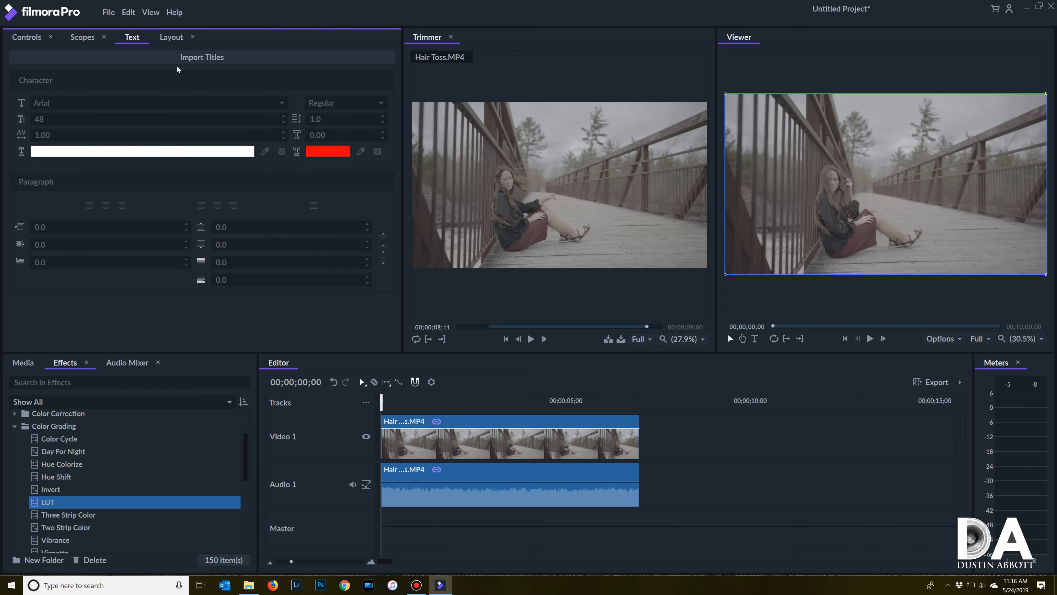
pyautogui.click(171, 37)
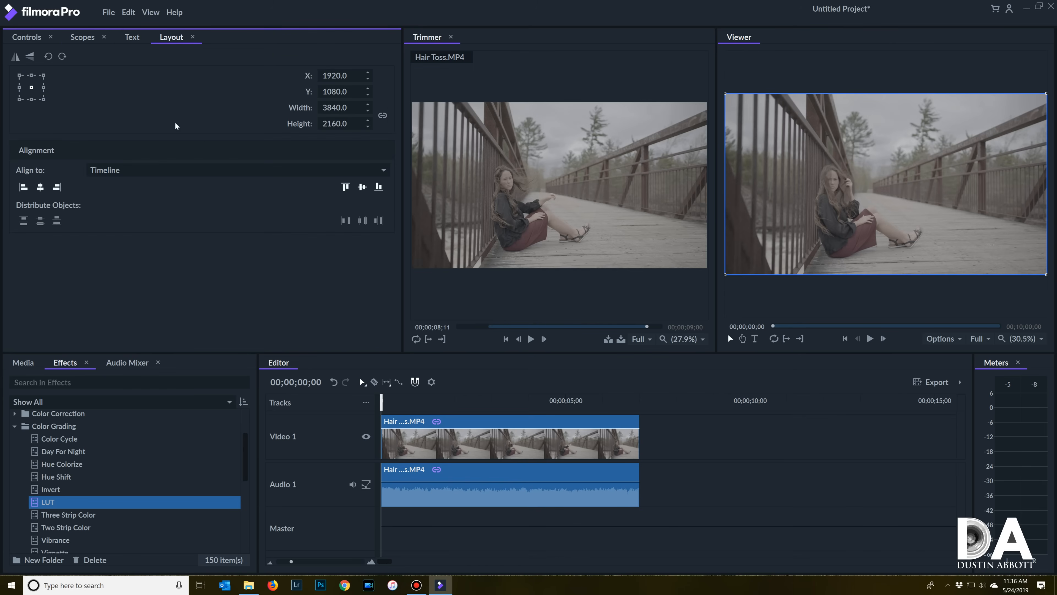
pyautogui.click(27, 36)
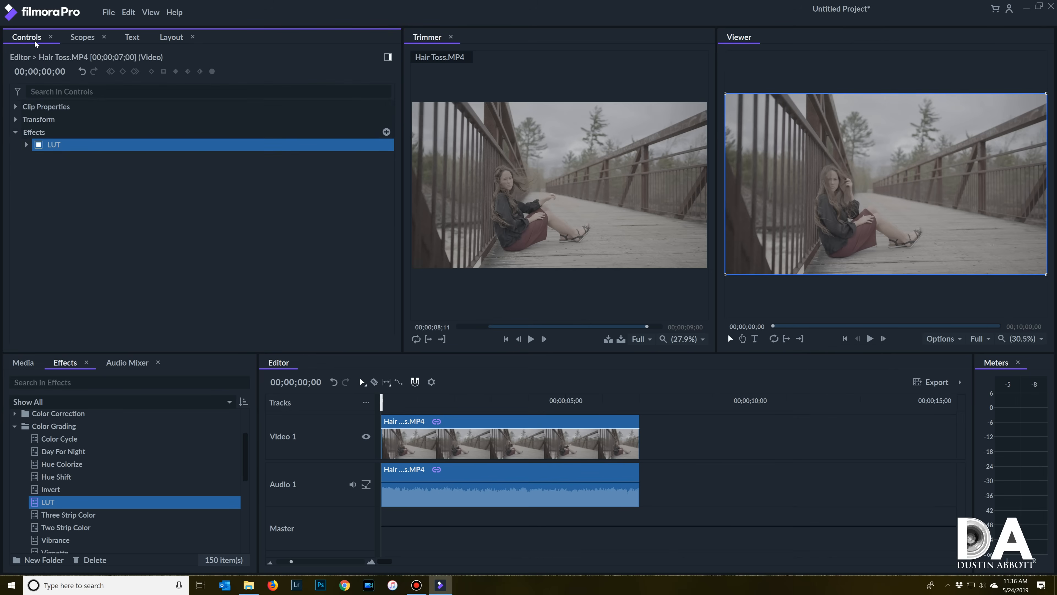
pyautogui.moveTo(47, 142)
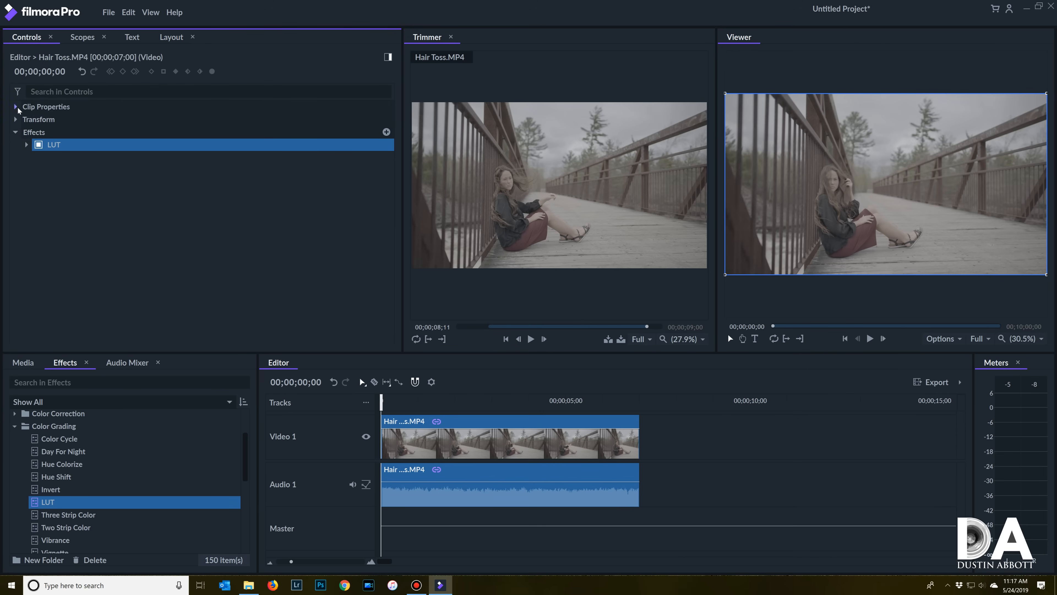
# Step: Load U-TECHNICOLOR-CINESTYLE-LTR.cube as the clip's LUT file
pyautogui.click(16, 120)
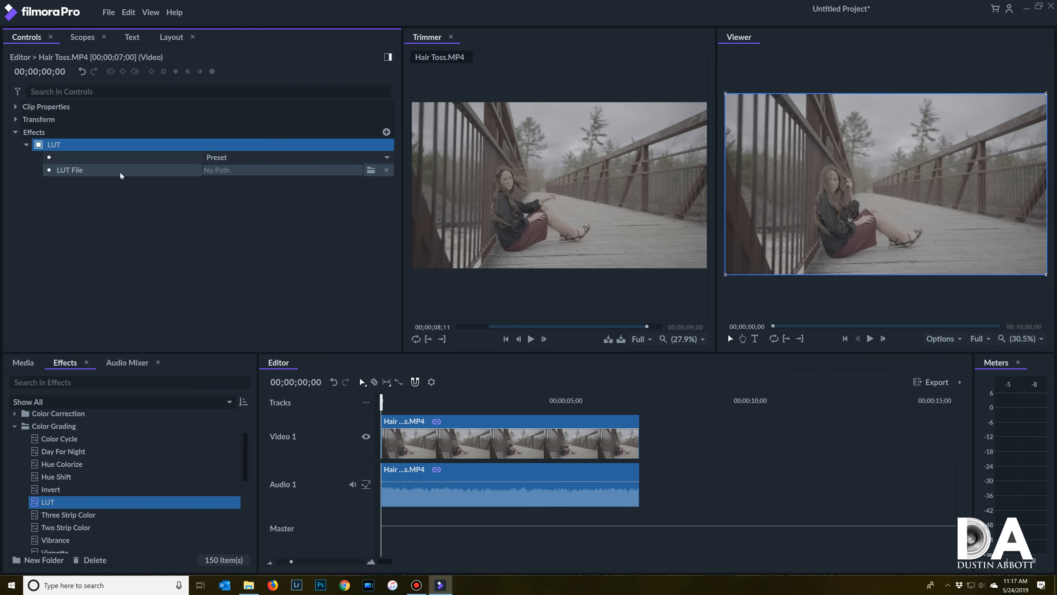
pyautogui.click(370, 169)
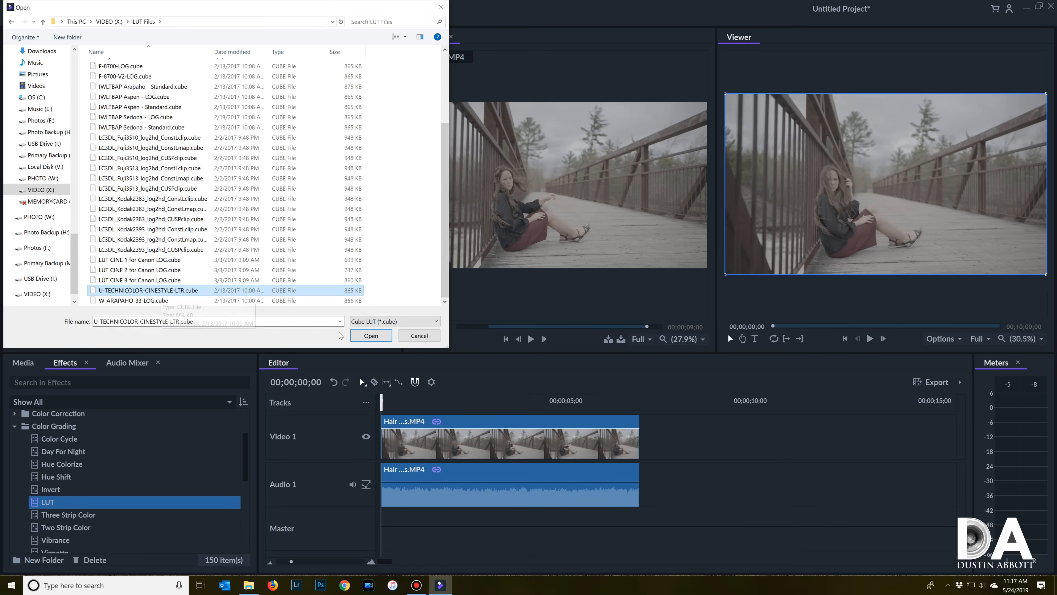
pyautogui.click(371, 335)
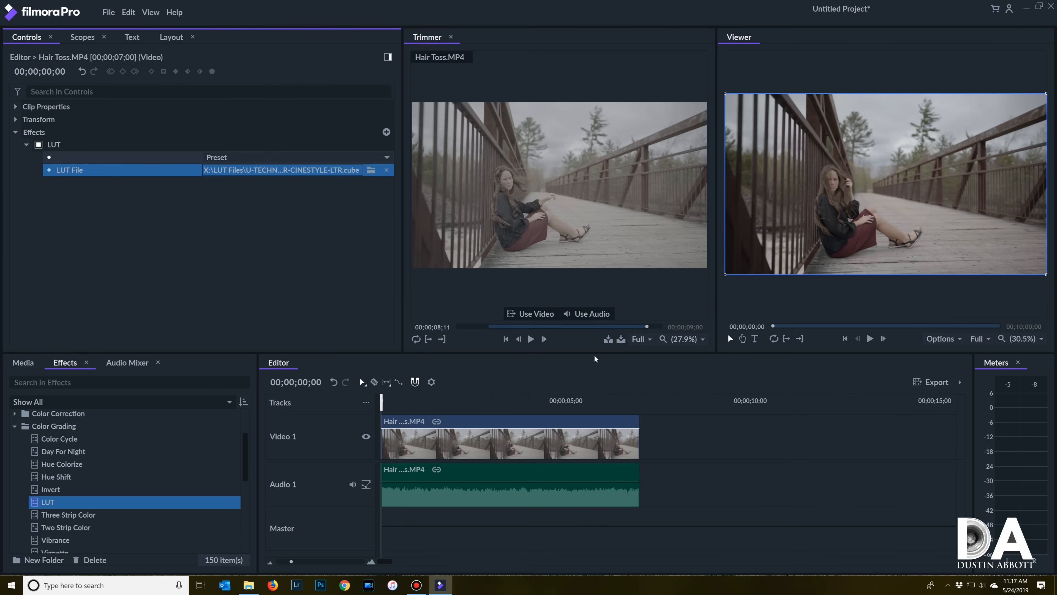
pyautogui.moveTo(139, 527)
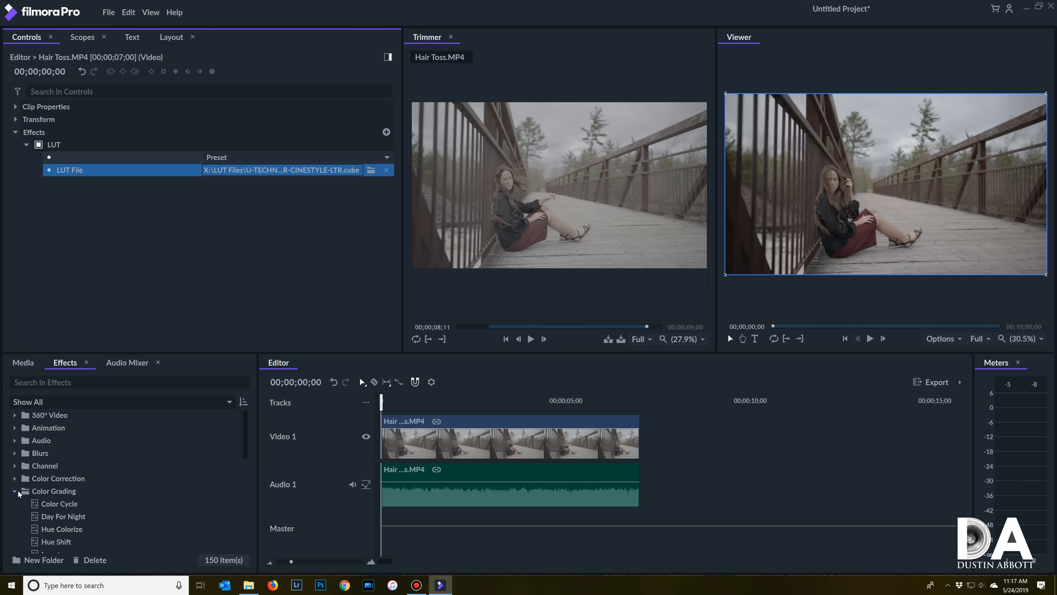
# Step: Apply Auto Contrast from Color Correction and toggle it to compare against the LUT alone
pyautogui.click(15, 491)
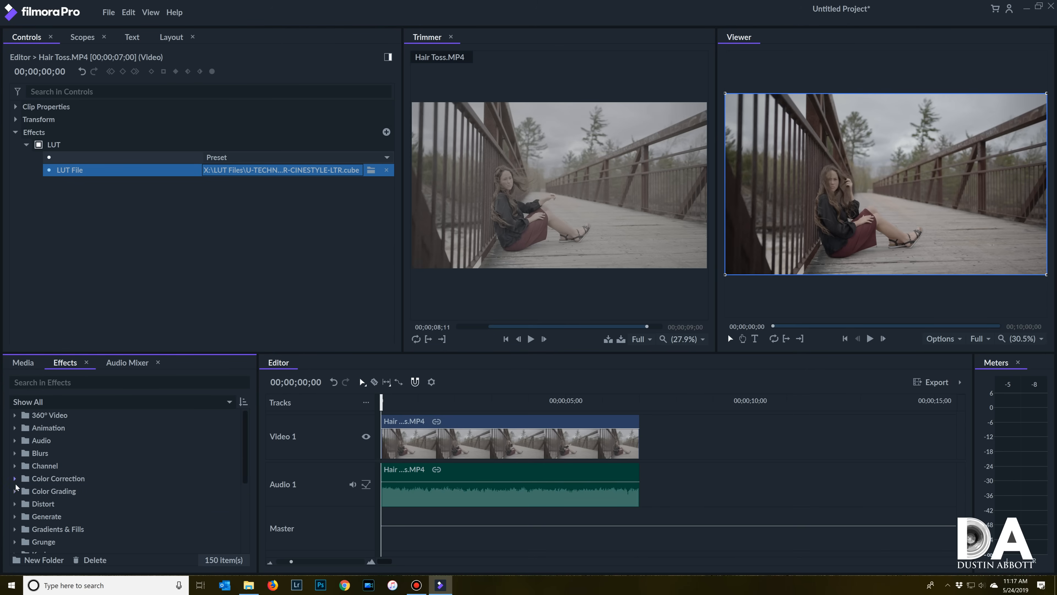
pyautogui.click(15, 478)
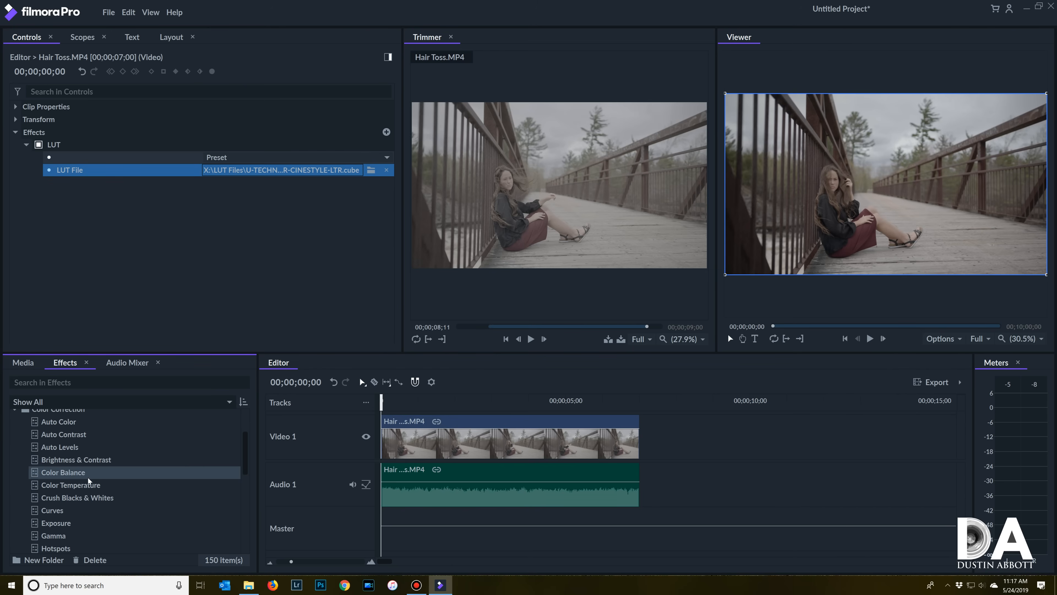
pyautogui.moveTo(88, 481)
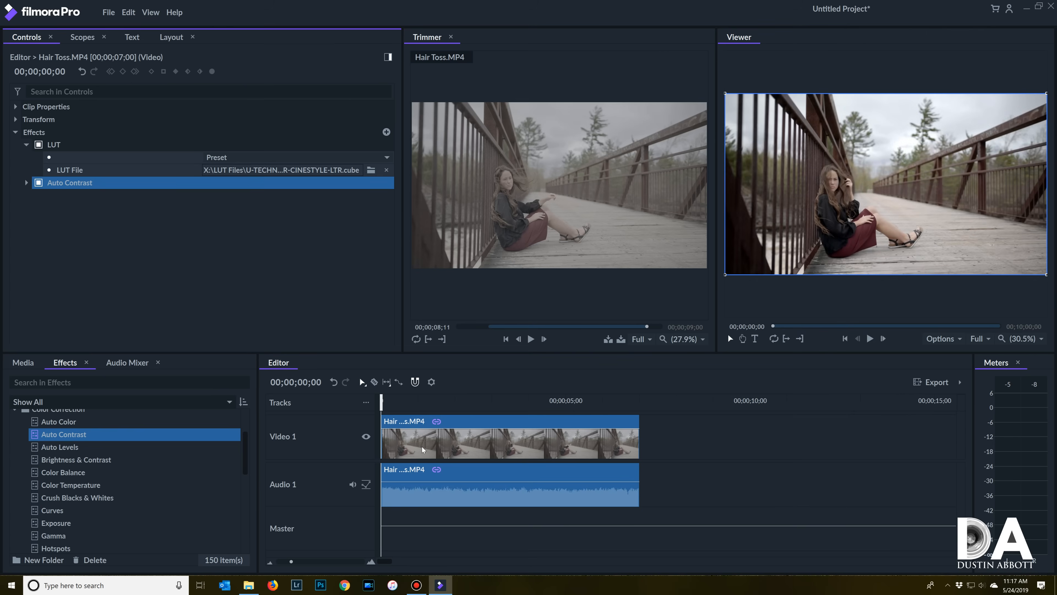
pyautogui.moveTo(912, 231)
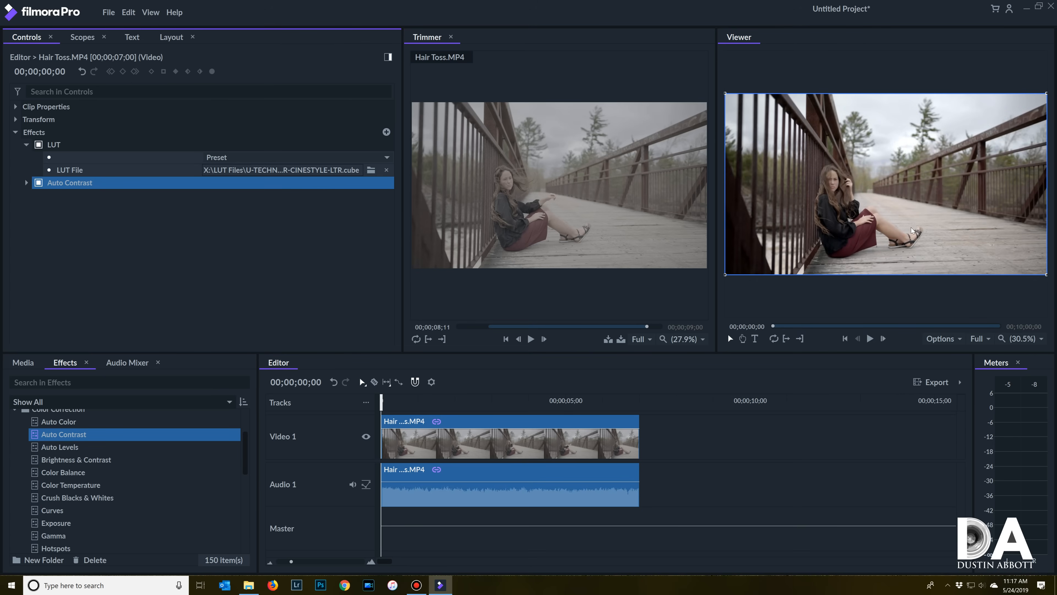
pyautogui.click(39, 183)
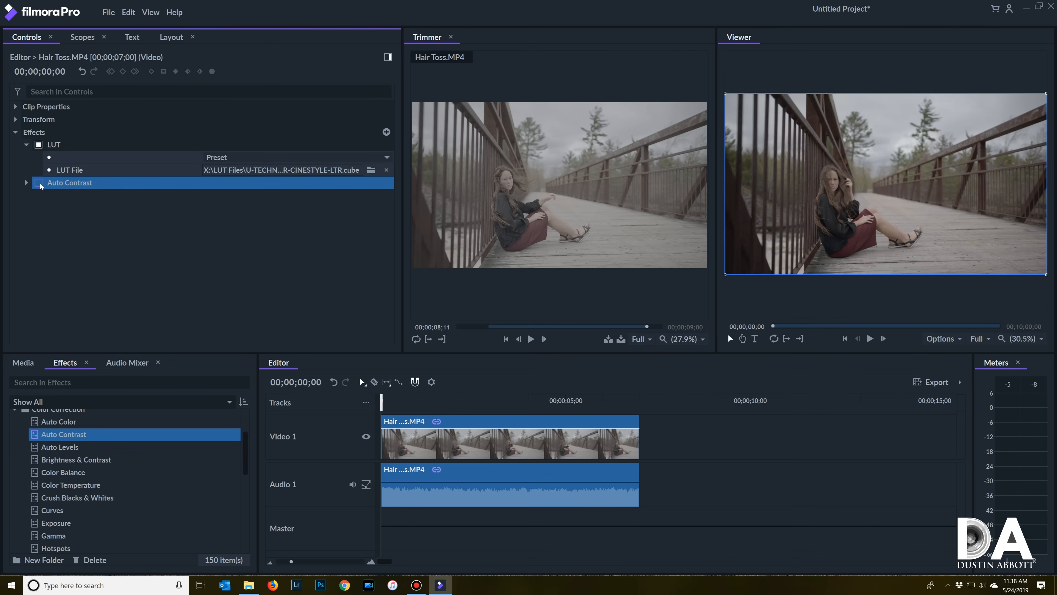
pyautogui.click(39, 182)
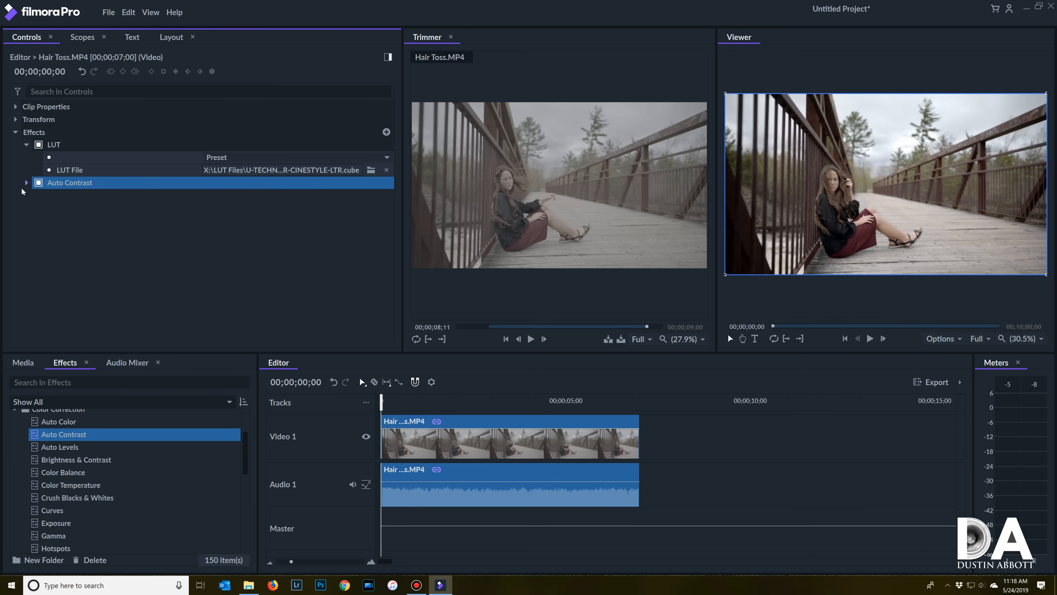
pyautogui.click(27, 183)
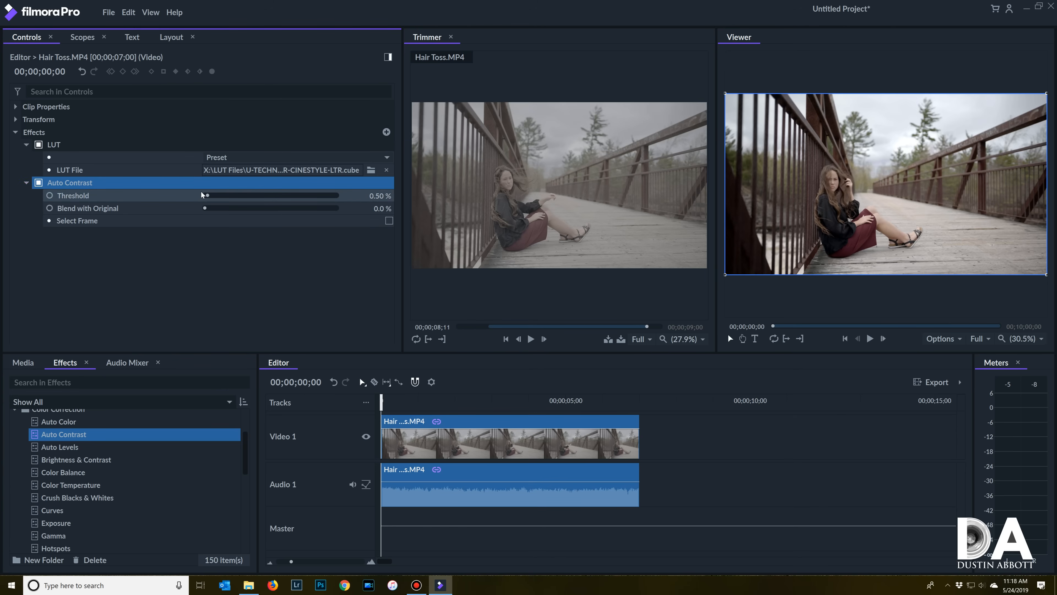
pyautogui.moveTo(205, 212)
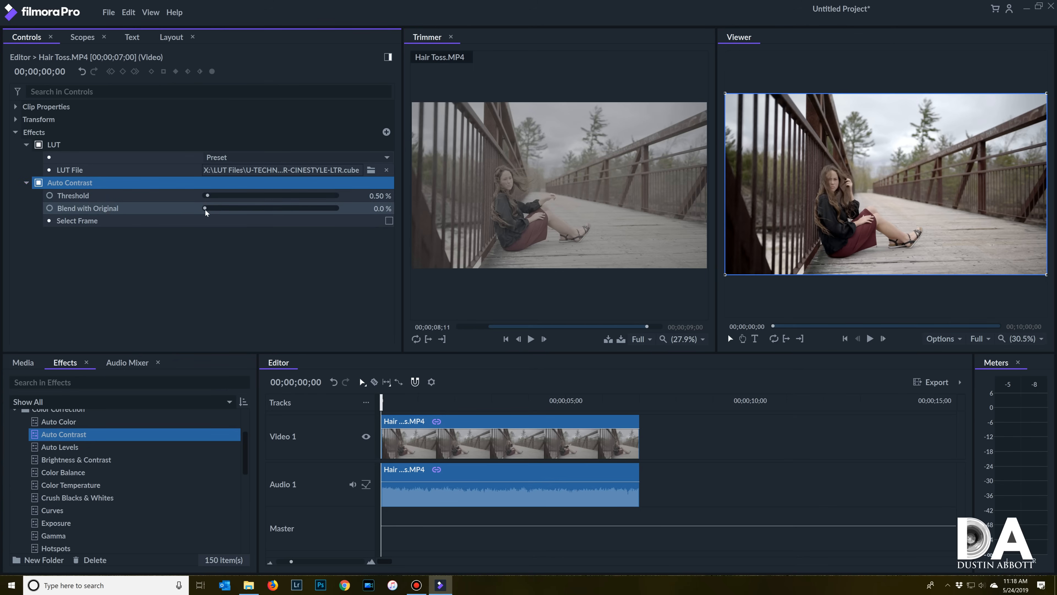
# Step: Test the Blend with Original slider, then return it to 0% for full-strength Auto Contrast
pyautogui.moveTo(206, 209); pyautogui.dragTo(232, 208)
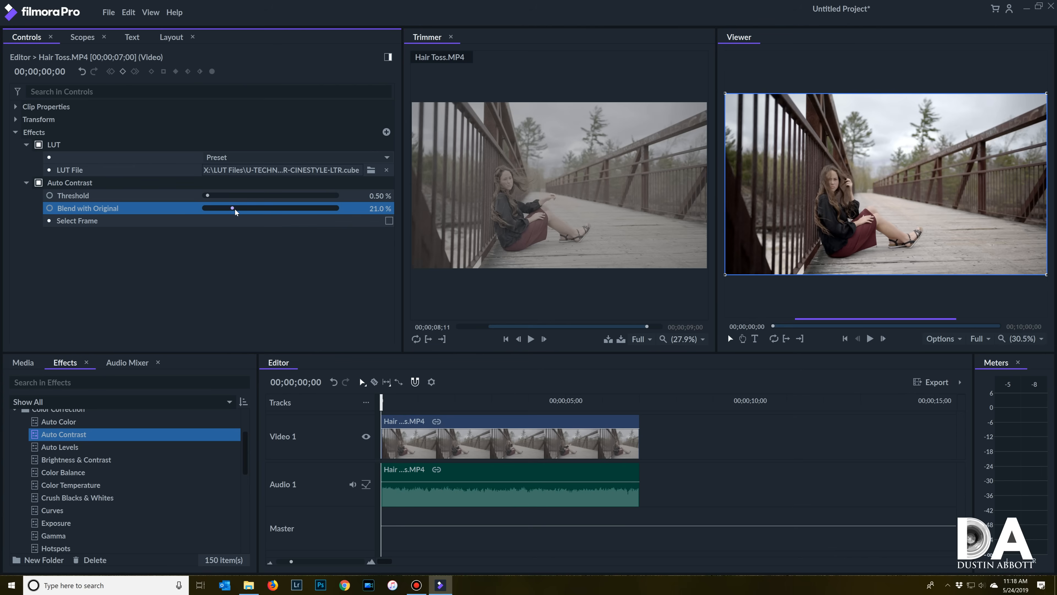
pyautogui.moveTo(234, 208); pyautogui.dragTo(308, 207)
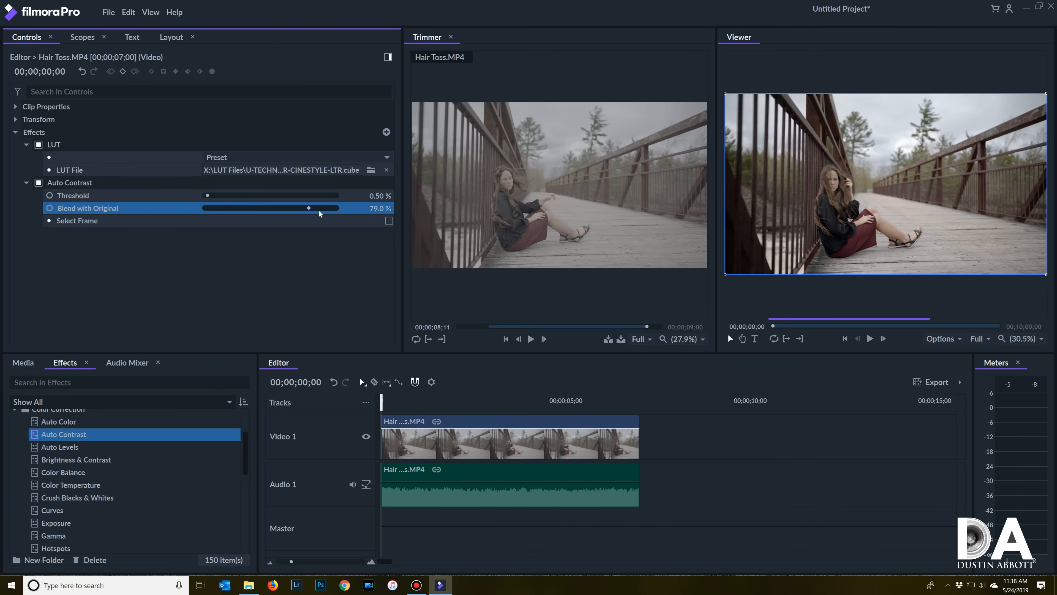
pyautogui.moveTo(307, 208); pyautogui.dragTo(321, 207)
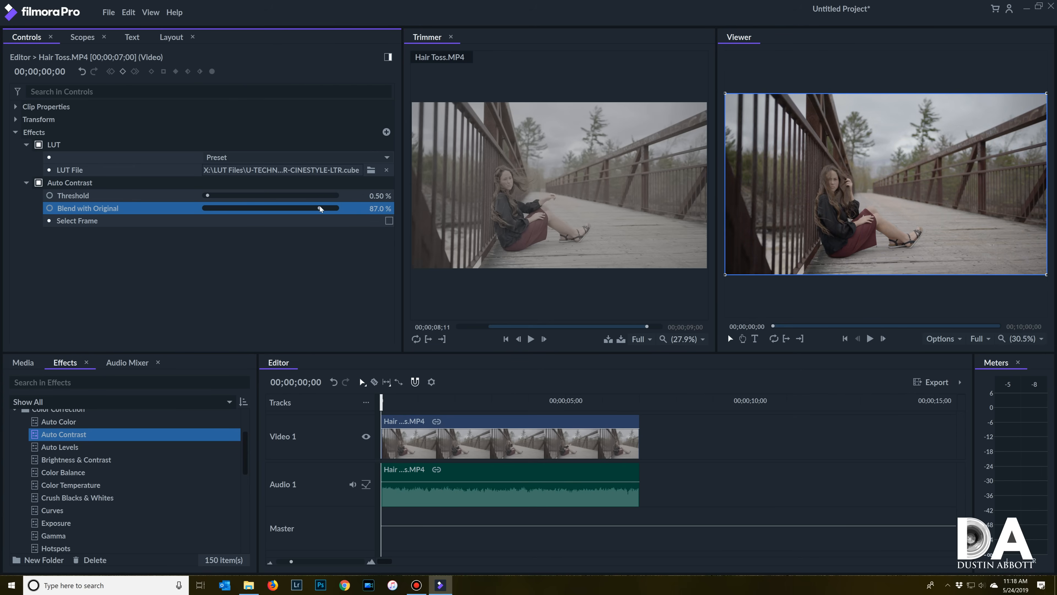
pyautogui.moveTo(321, 208); pyautogui.dragTo(282, 208)
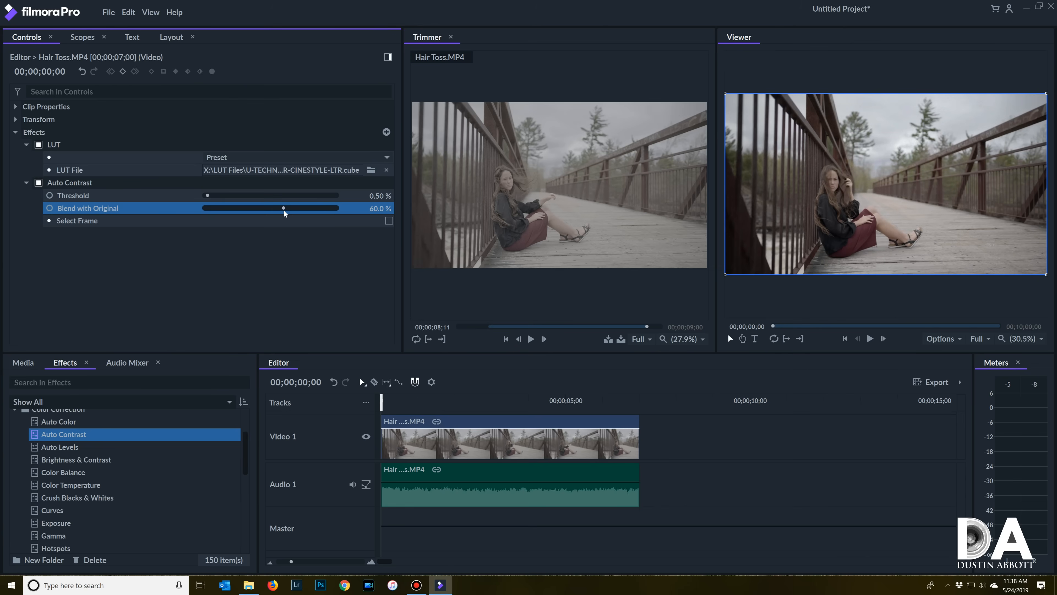
pyautogui.moveTo(283, 207); pyautogui.dragTo(203, 207)
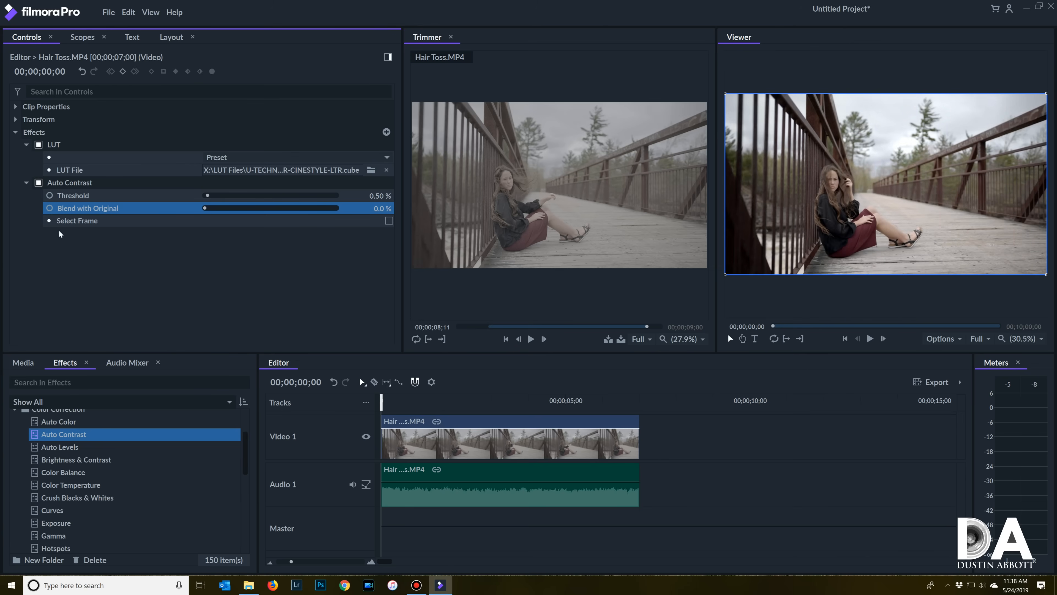
pyautogui.click(26, 183)
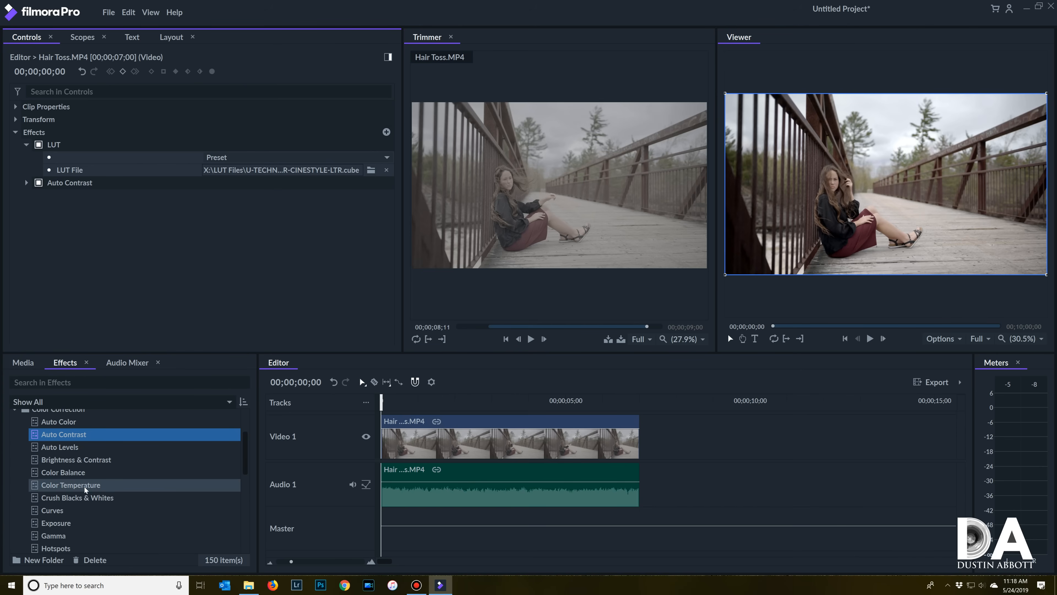
# Step: Add Curves bent into an S-shape raising highlights, then add Hue, Saturation & Lightness
pyautogui.doubleClick(52, 510)
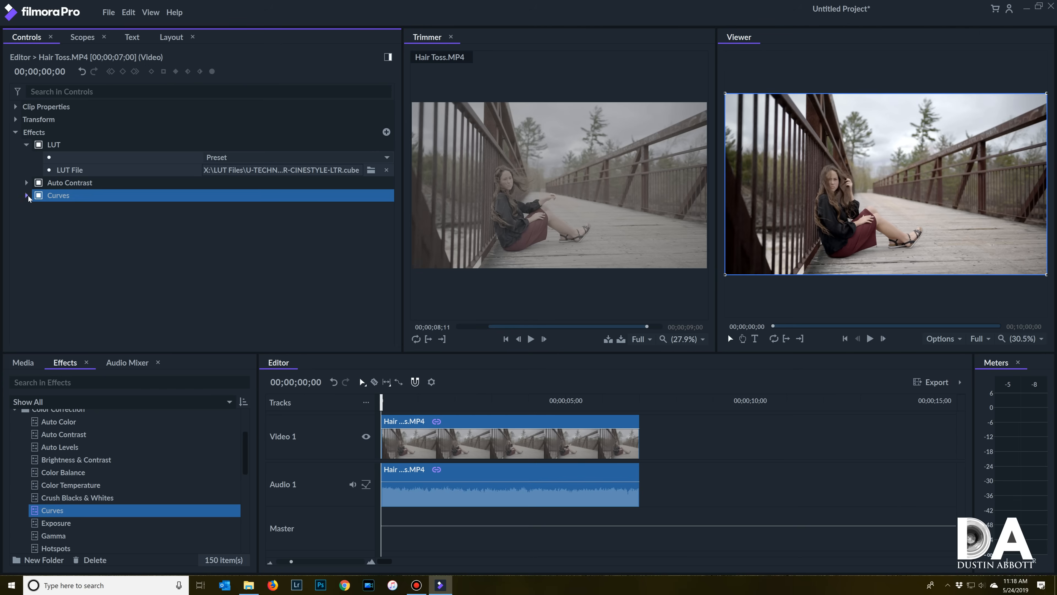
pyautogui.click(26, 195)
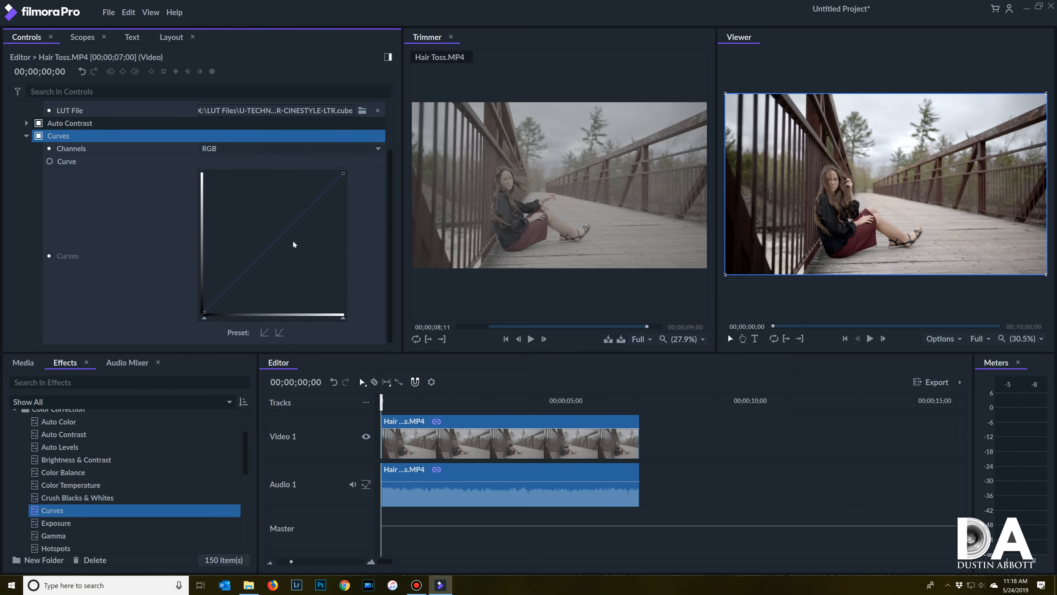
pyautogui.moveTo(259, 285)
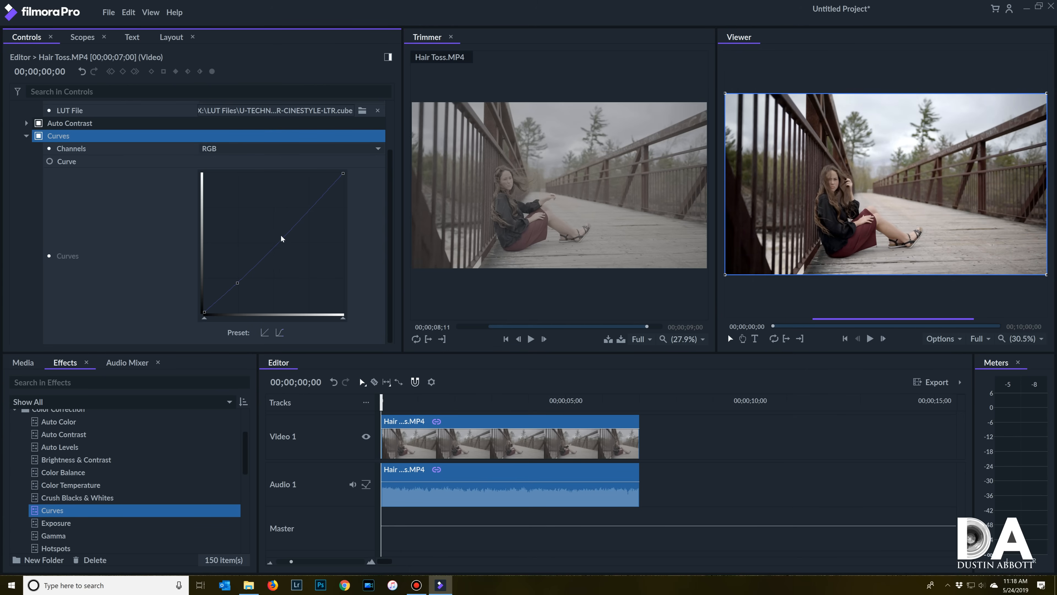
pyautogui.moveTo(283, 229); pyautogui.dragTo(286, 216)
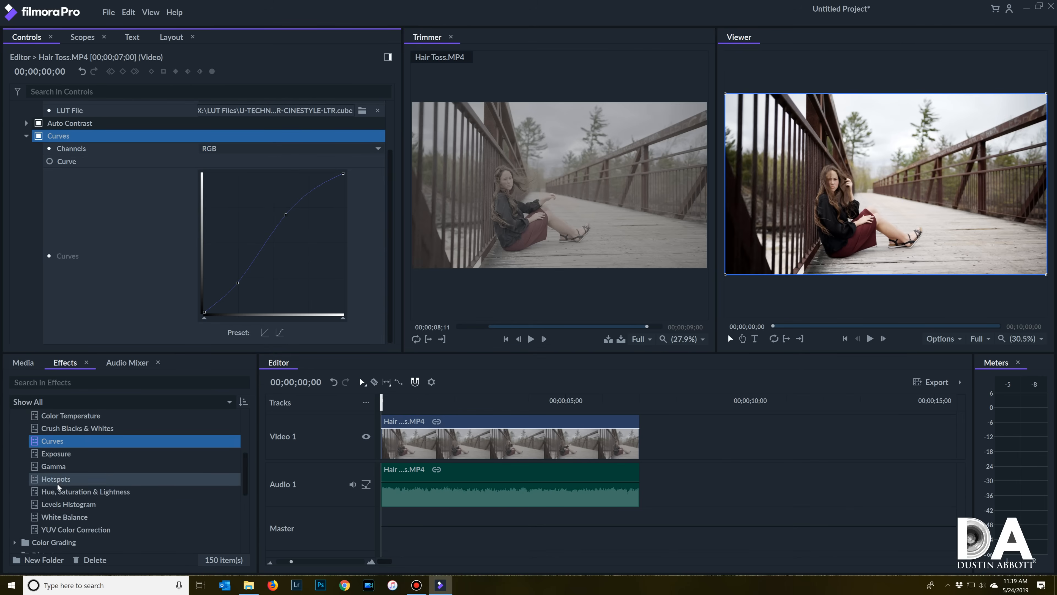
pyautogui.click(85, 492)
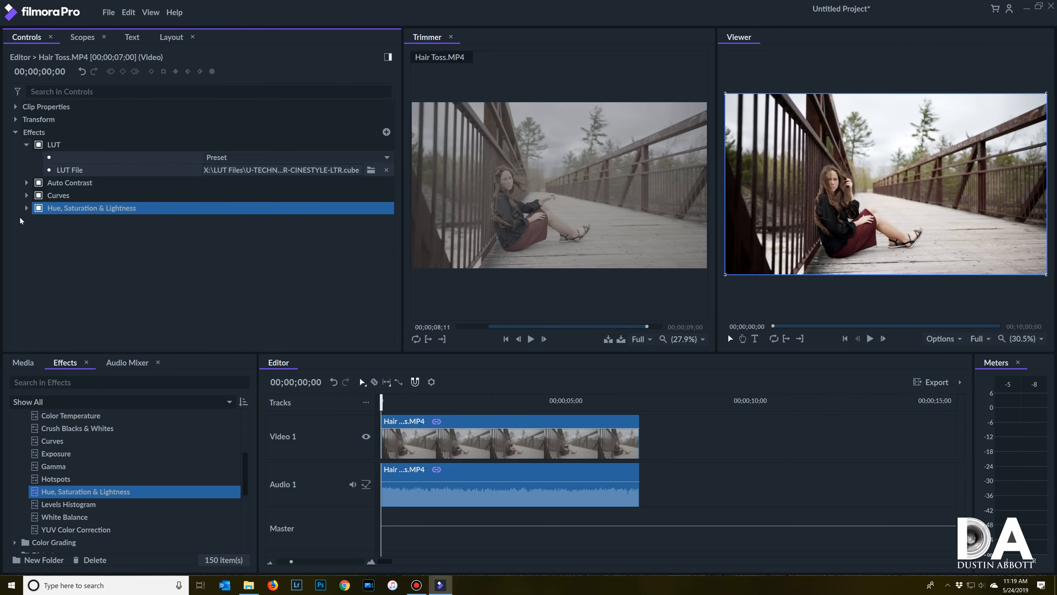
# Step: Settle the Master hue shift at about 7 degrees after trying stronger shifts
pyautogui.click(27, 207)
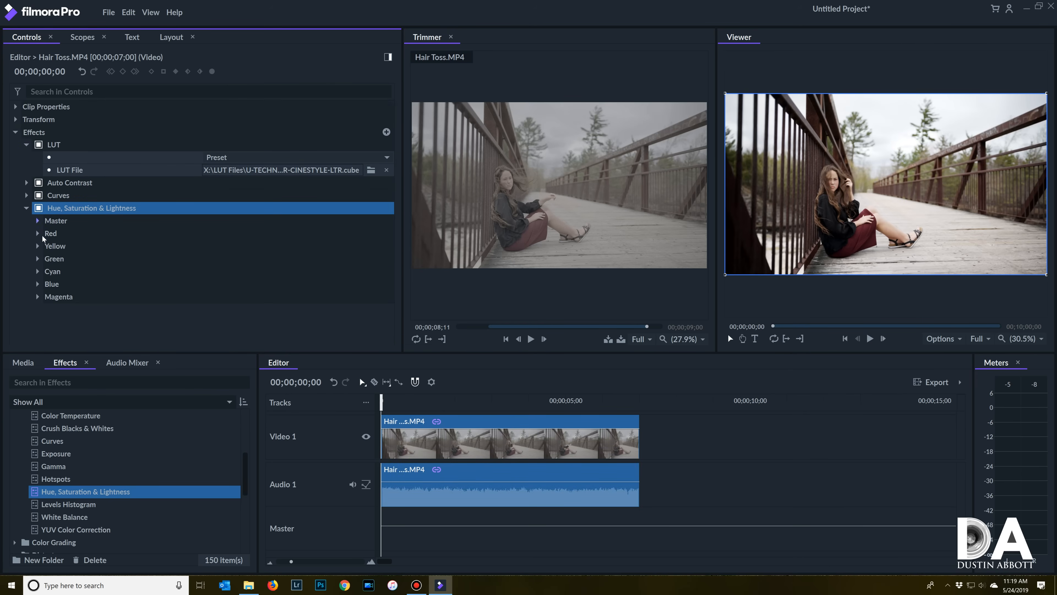
pyautogui.click(38, 221)
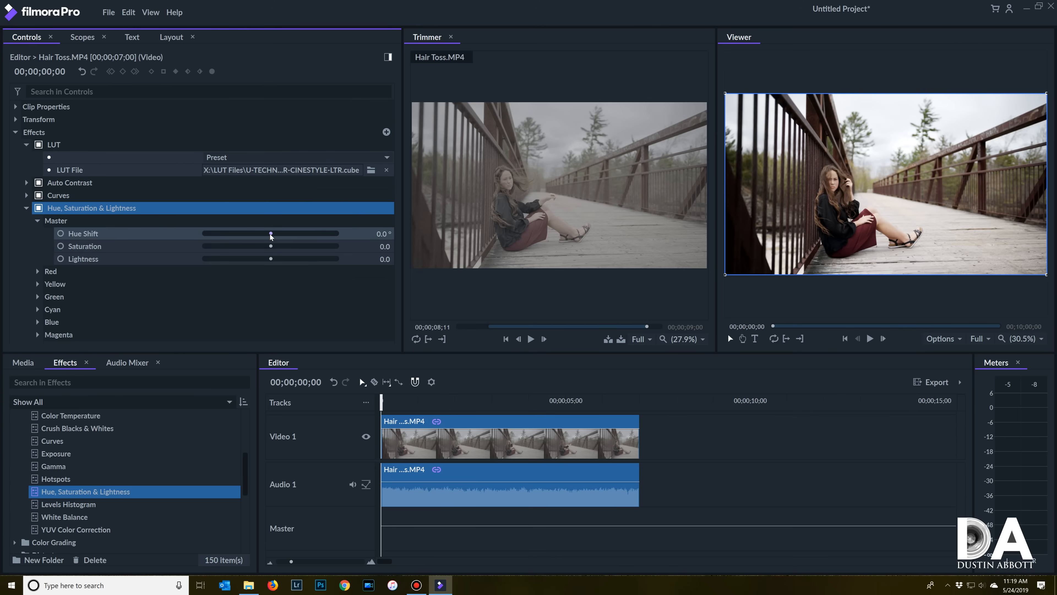
pyautogui.moveTo(271, 250)
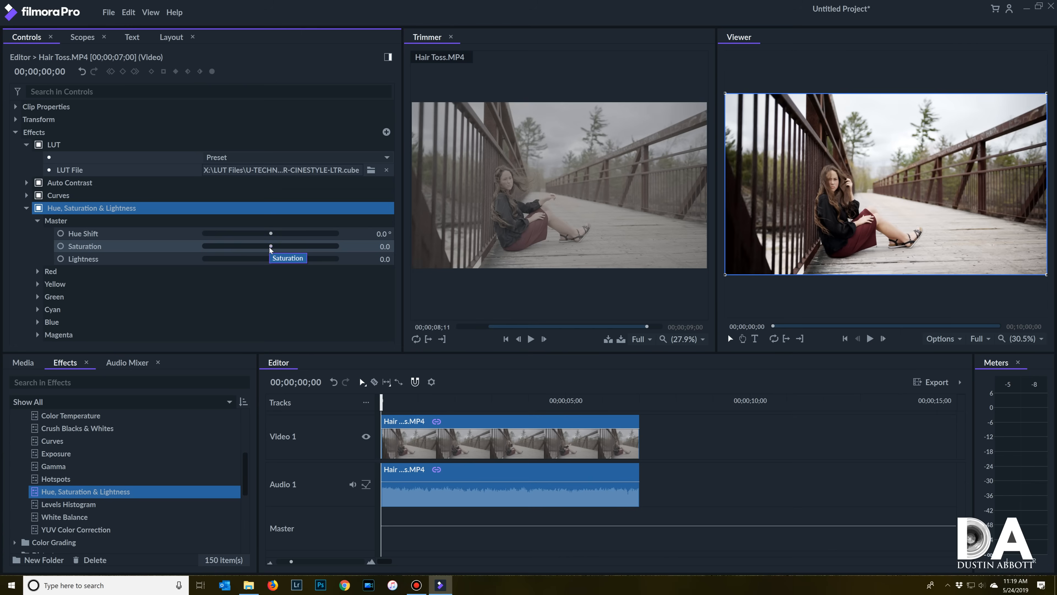
pyautogui.moveTo(270, 233); pyautogui.dragTo(216, 234)
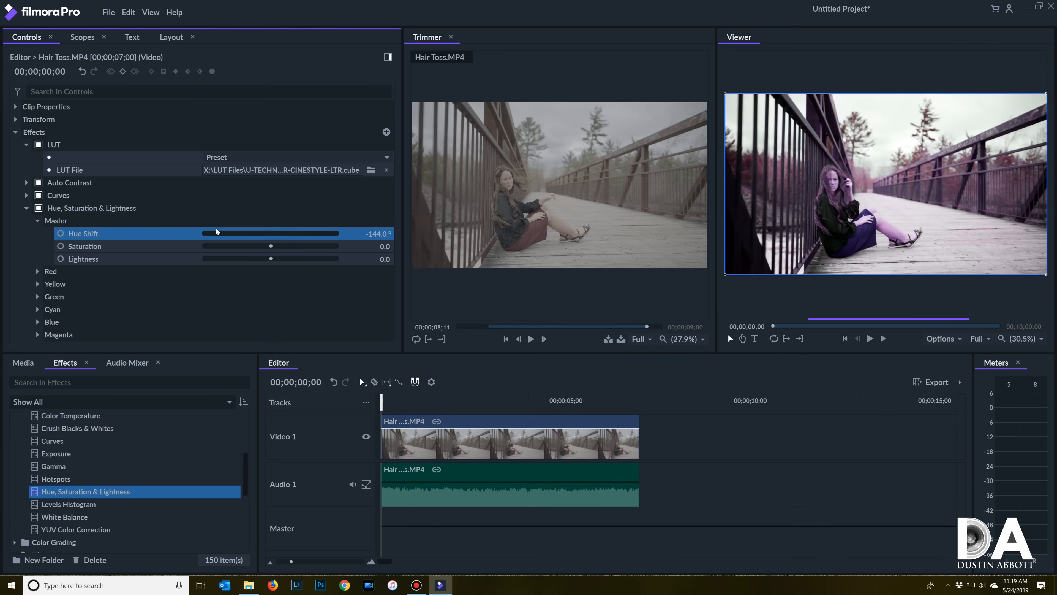
pyautogui.moveTo(217, 233); pyautogui.dragTo(283, 233)
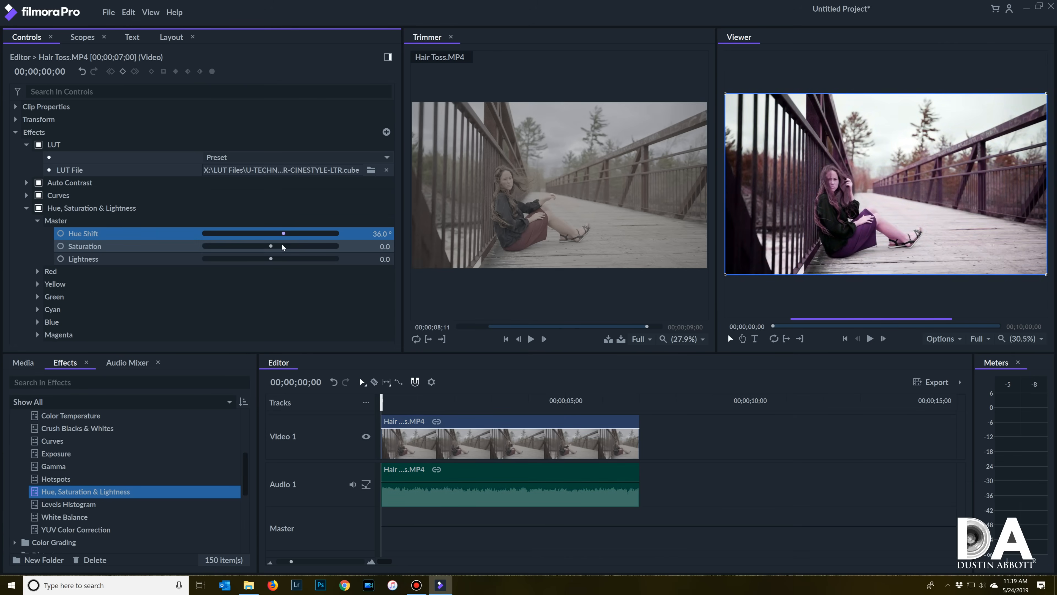
pyautogui.moveTo(286, 233); pyautogui.dragTo(275, 233)
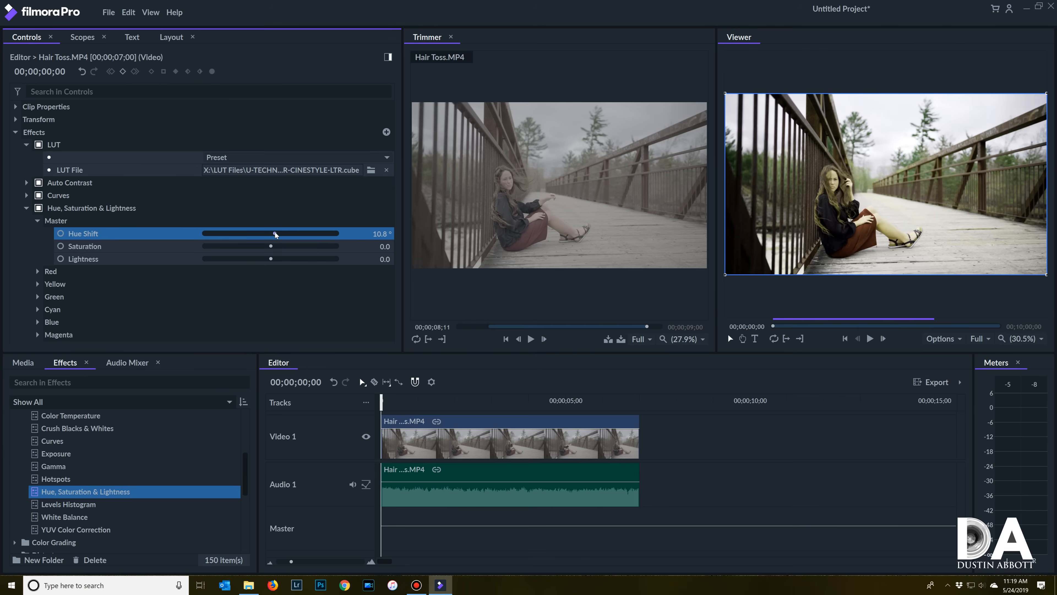
pyautogui.moveTo(279, 233); pyautogui.dragTo(270, 234)
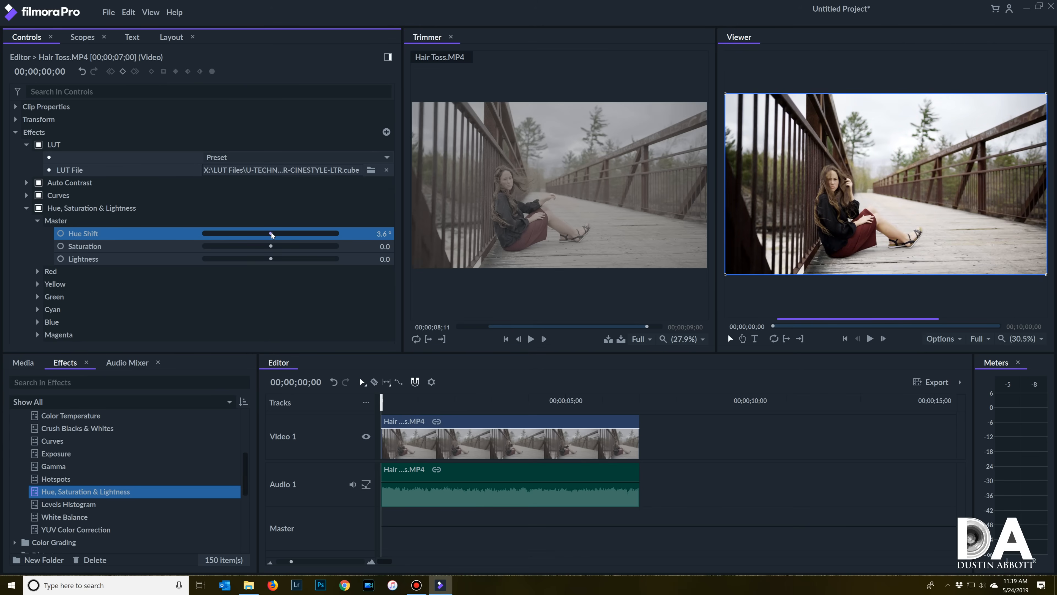
pyautogui.moveTo(270, 234); pyautogui.dragTo(273, 233)
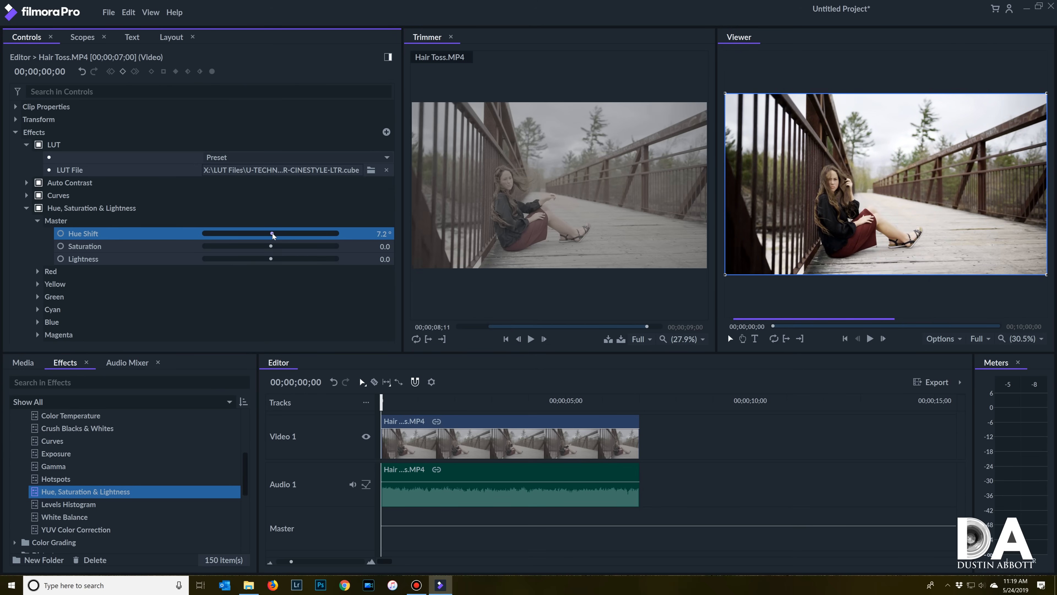
# Step: Raise the Master saturation to 16 and collapse the effect
pyautogui.moveTo(269, 246); pyautogui.dragTo(276, 246)
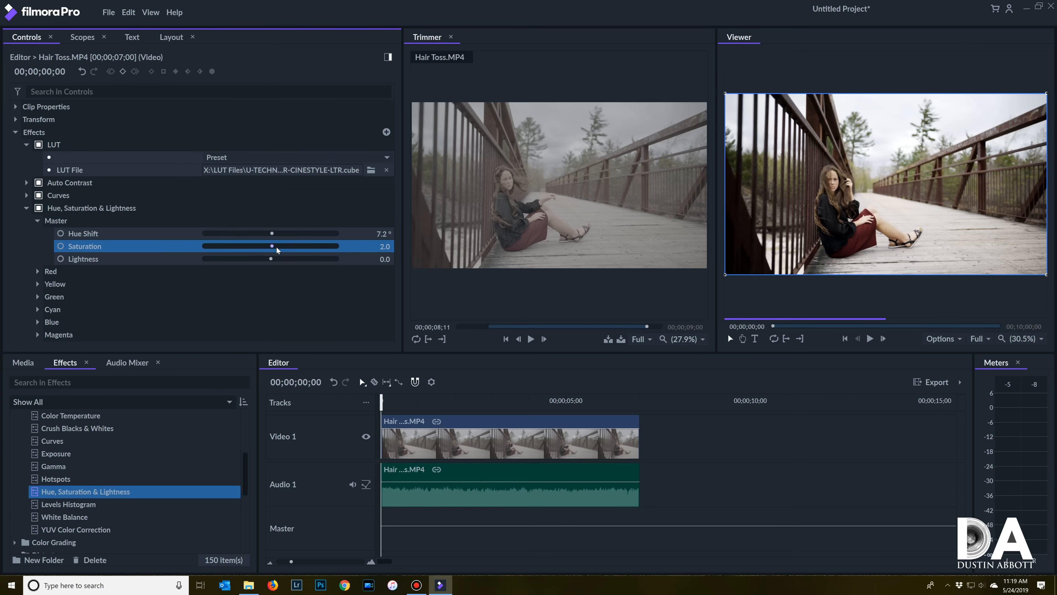
pyautogui.moveTo(273, 245); pyautogui.dragTo(280, 246)
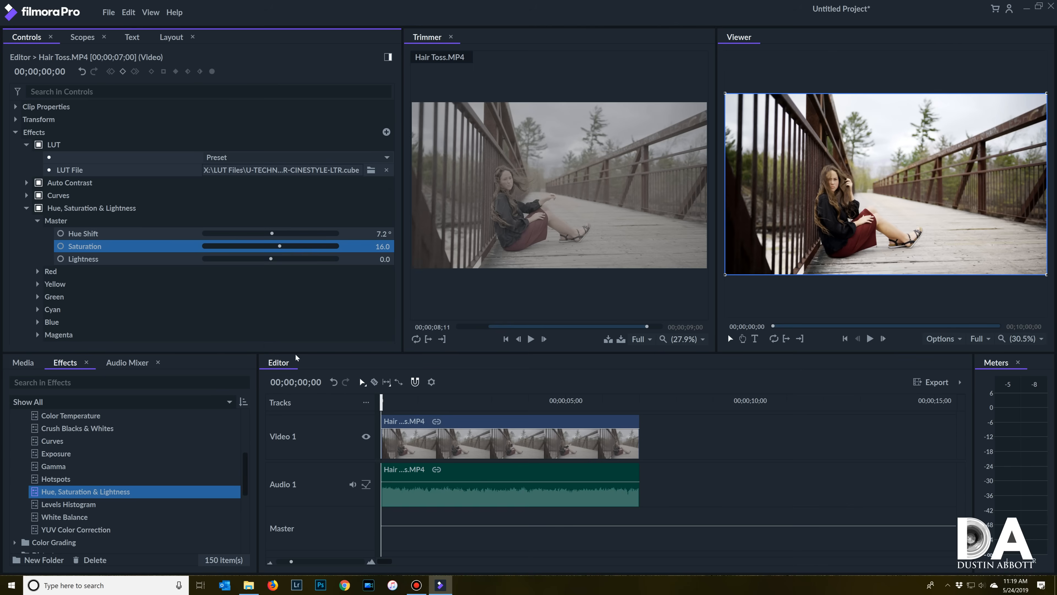
pyautogui.click(90, 208)
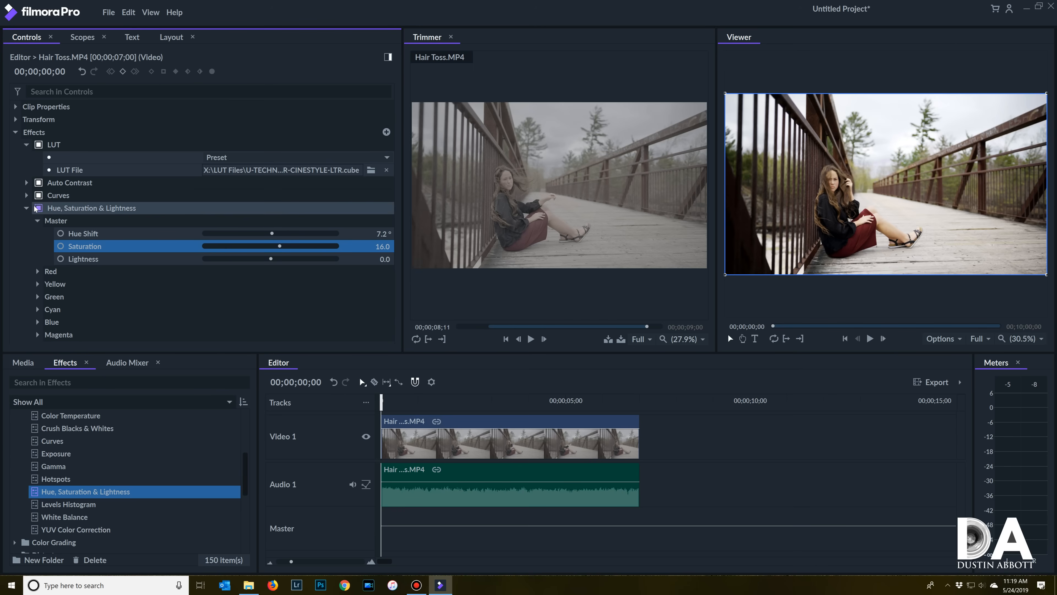
pyautogui.click(27, 207)
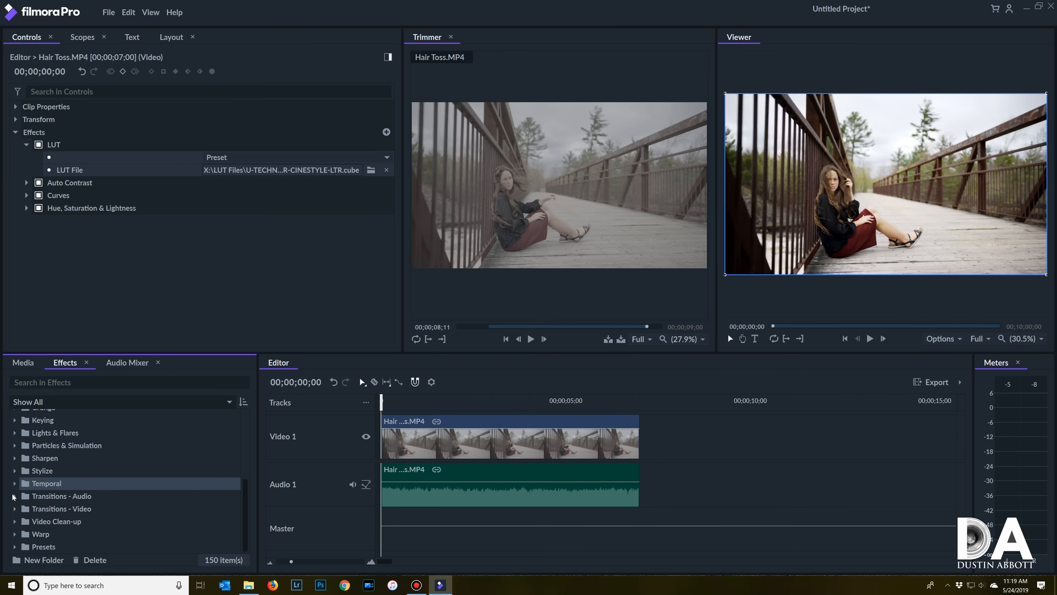
# Step: Browse the transition folders, then apply Sharpen at its default 25% strength
pyautogui.click(15, 495)
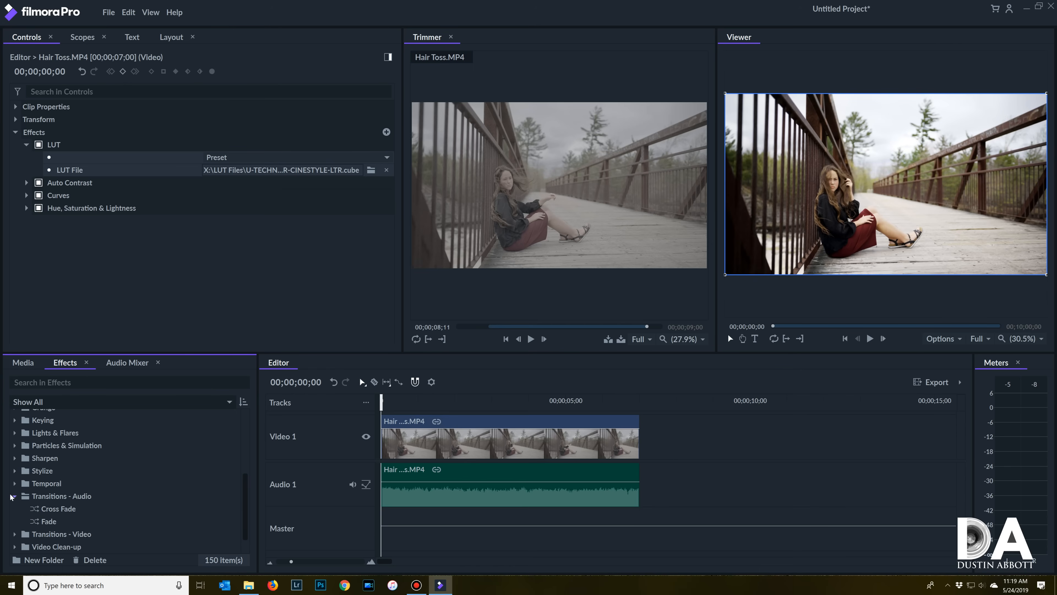
pyautogui.click(25, 496)
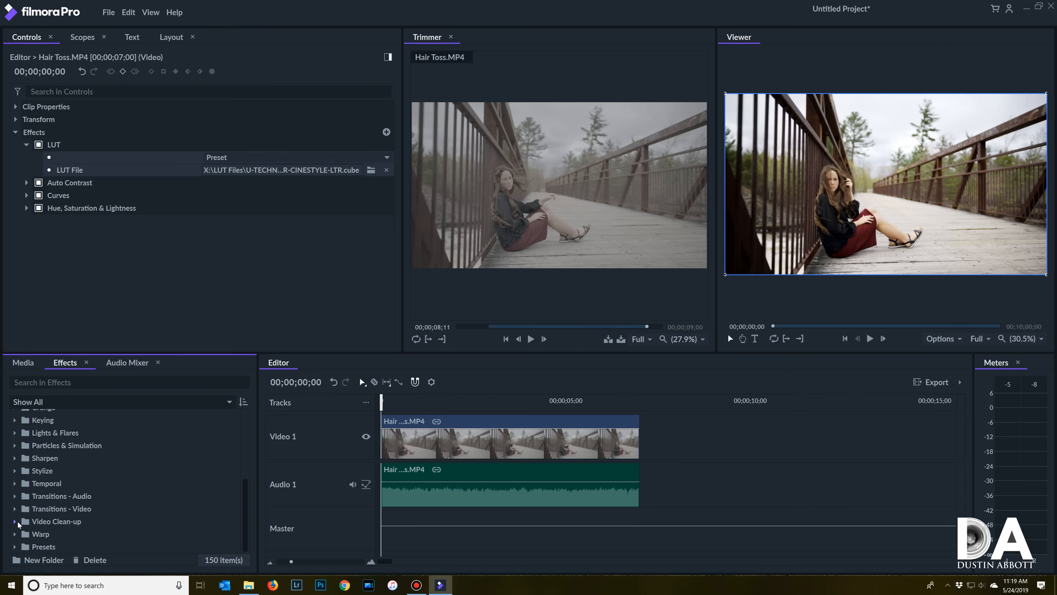
pyautogui.click(15, 508)
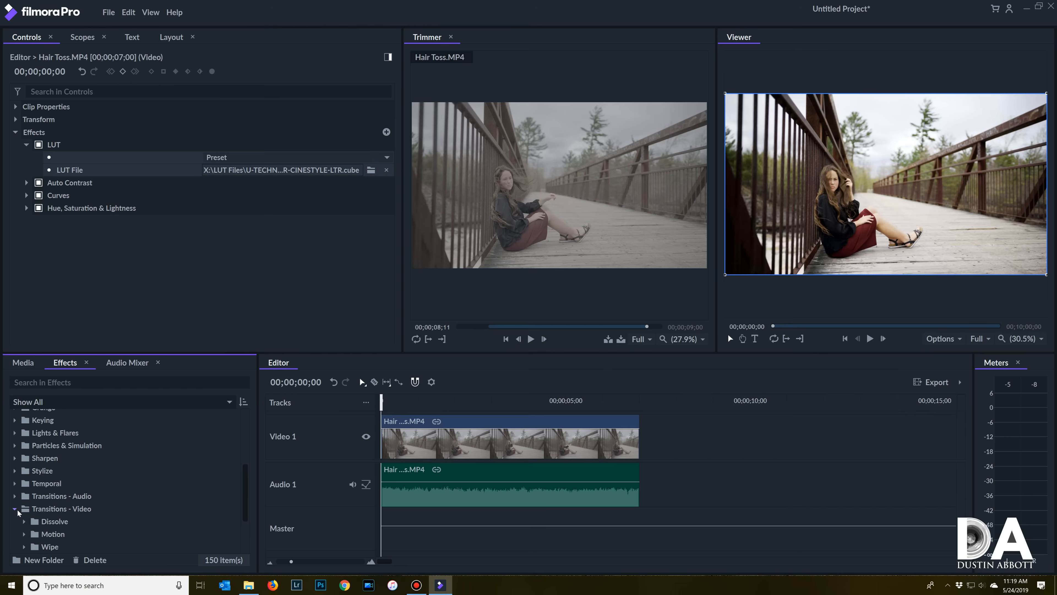
pyautogui.click(16, 508)
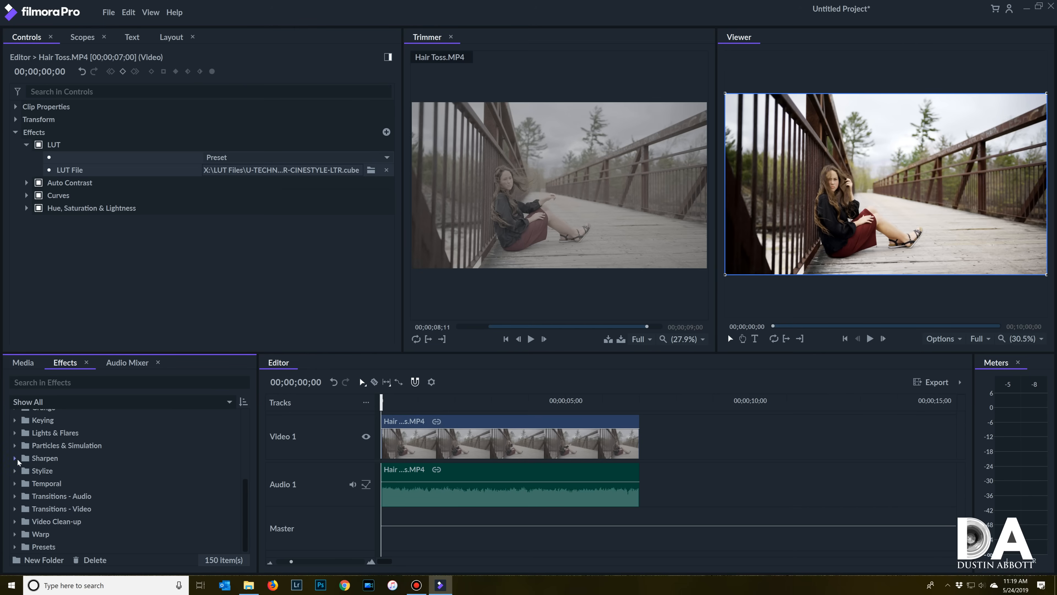
pyautogui.click(15, 457)
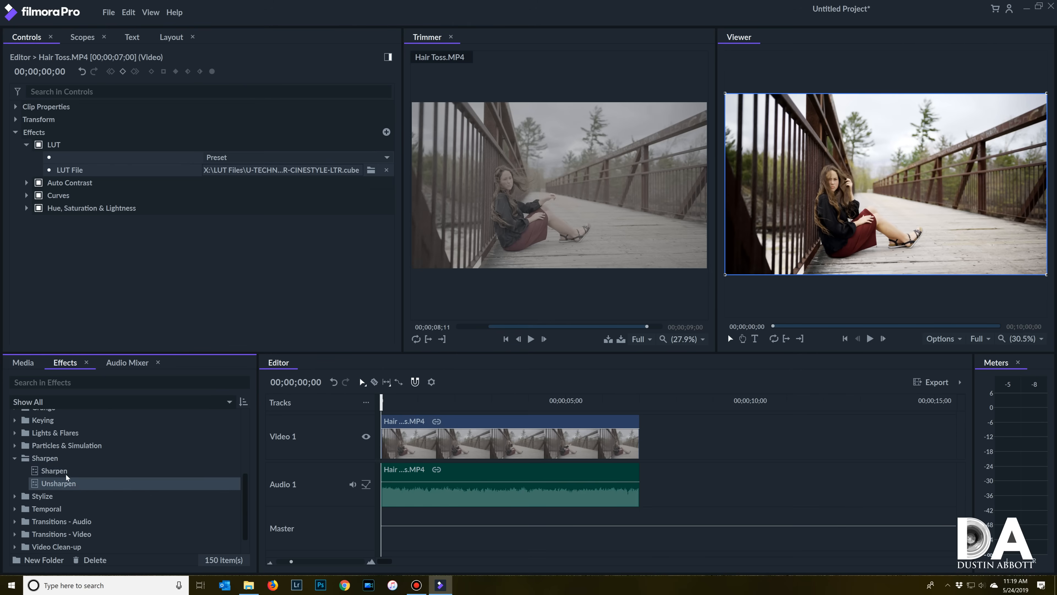
pyautogui.click(54, 471)
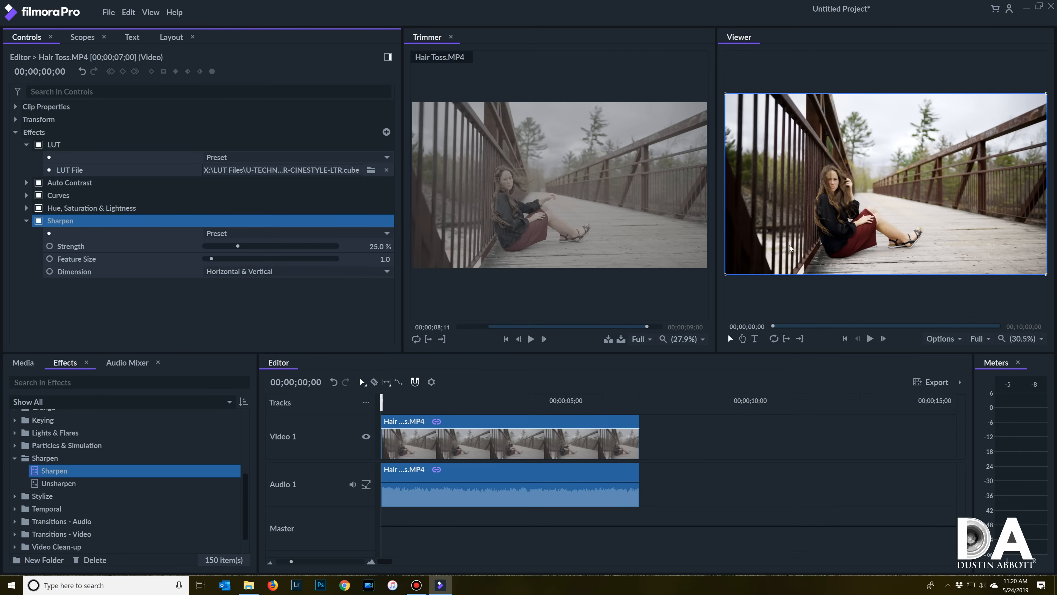
pyautogui.moveTo(821, 230)
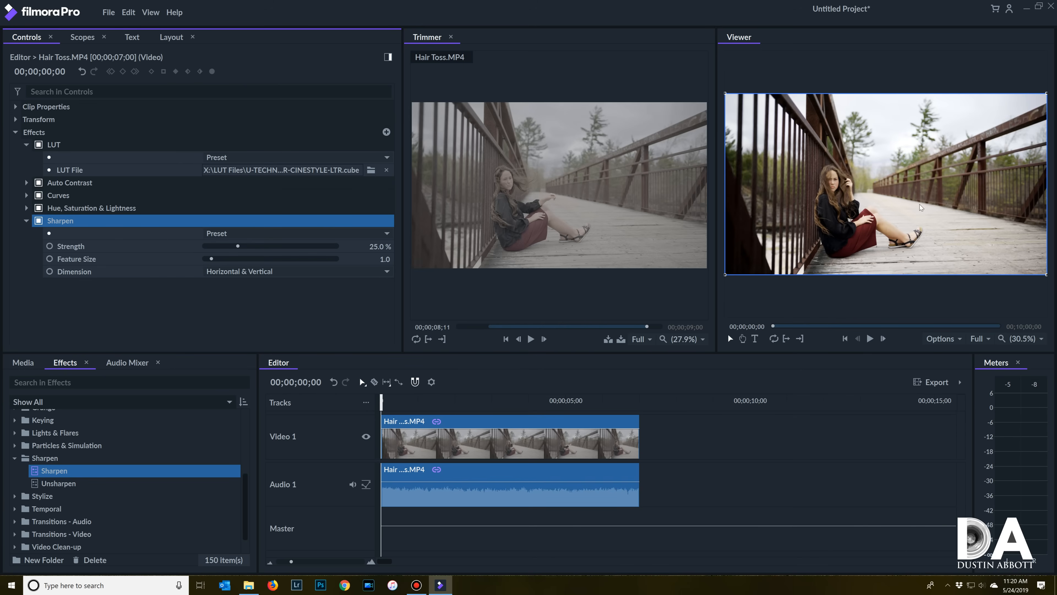
pyautogui.moveTo(619, 388)
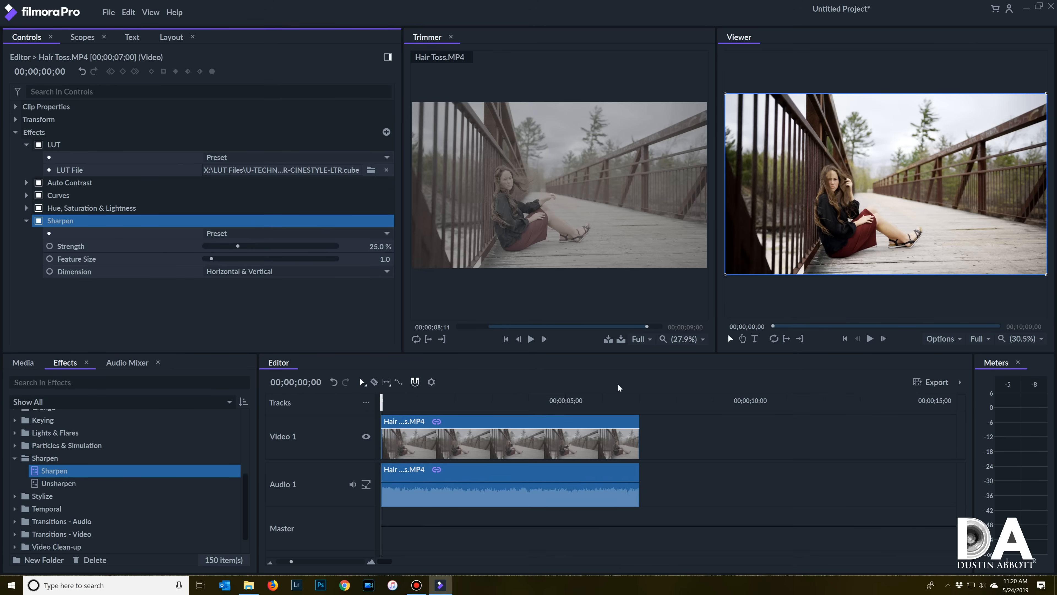
# Step: Check the Audio Mixer and Media tabs, then add the Hair Toss edit to the export queue
pyautogui.click(128, 362)
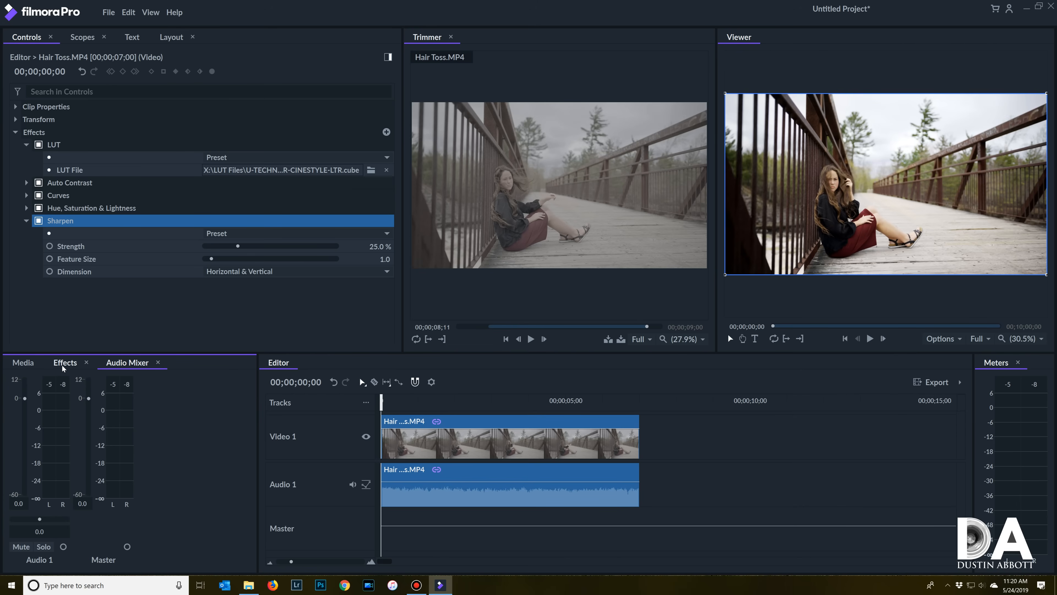
pyautogui.click(22, 362)
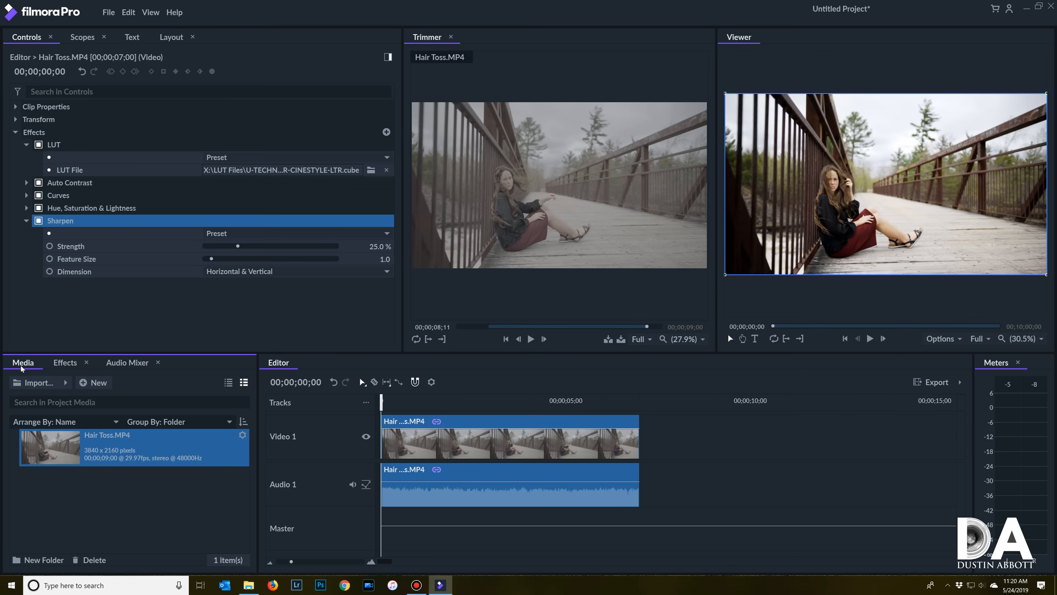
pyautogui.click(65, 362)
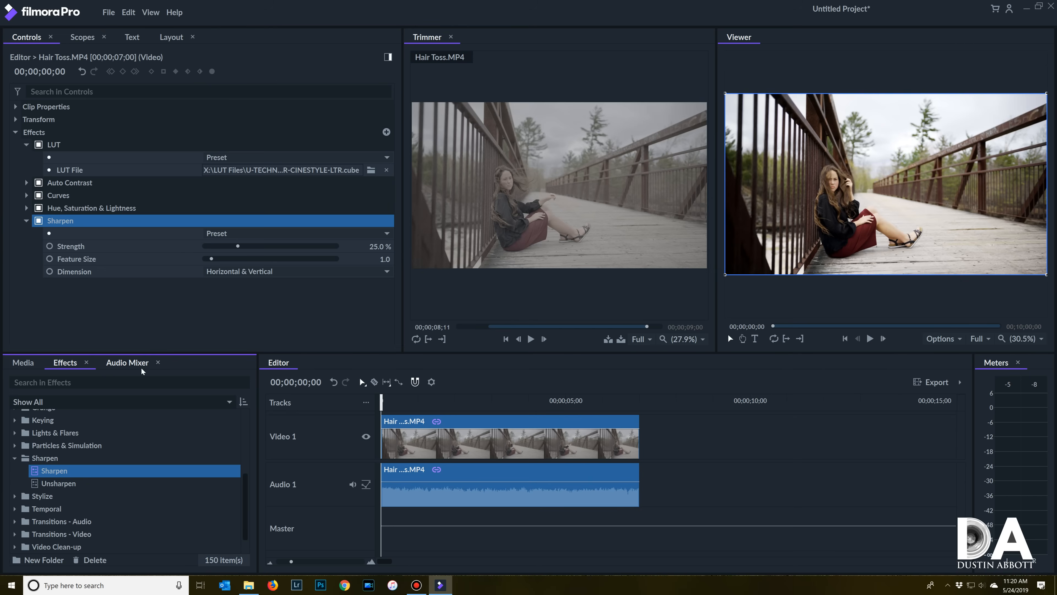
pyautogui.click(937, 382)
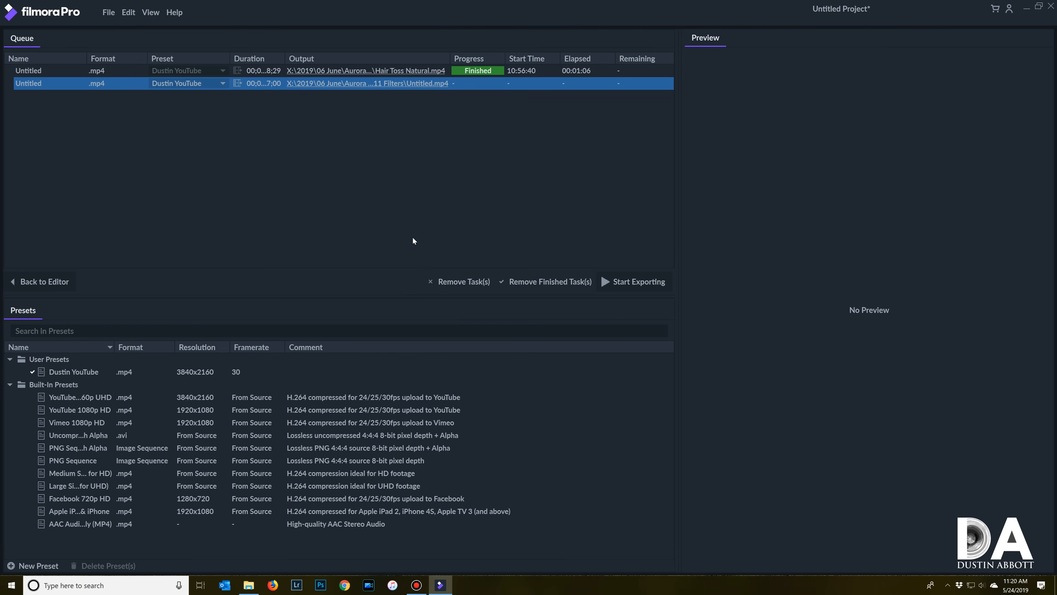
# Step: Remove the finished task and name the new export's output file 'Hair Toss Demonstration'
pyautogui.click(550, 282)
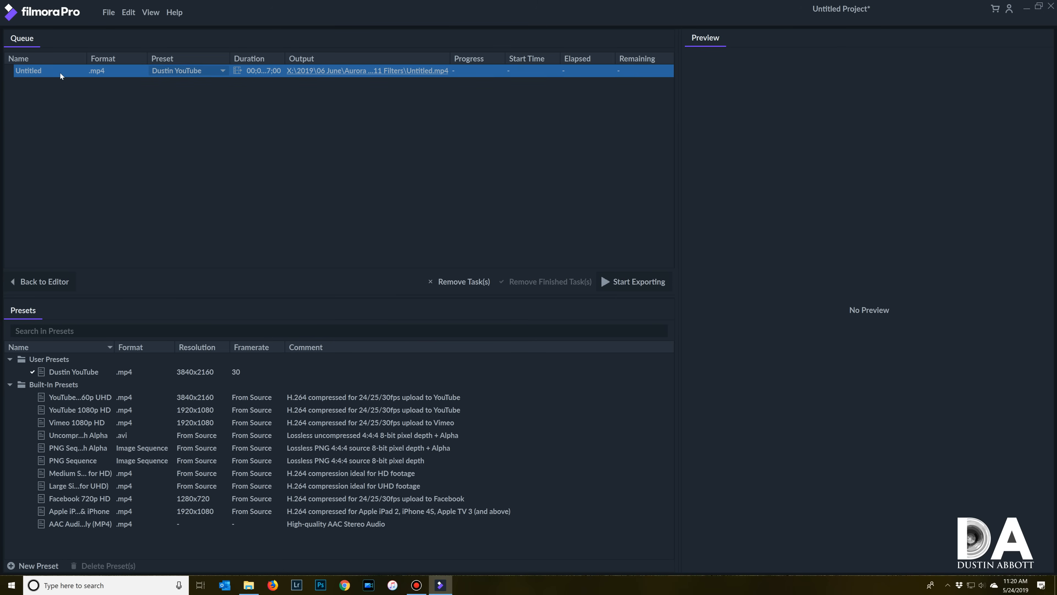
pyautogui.click(367, 70)
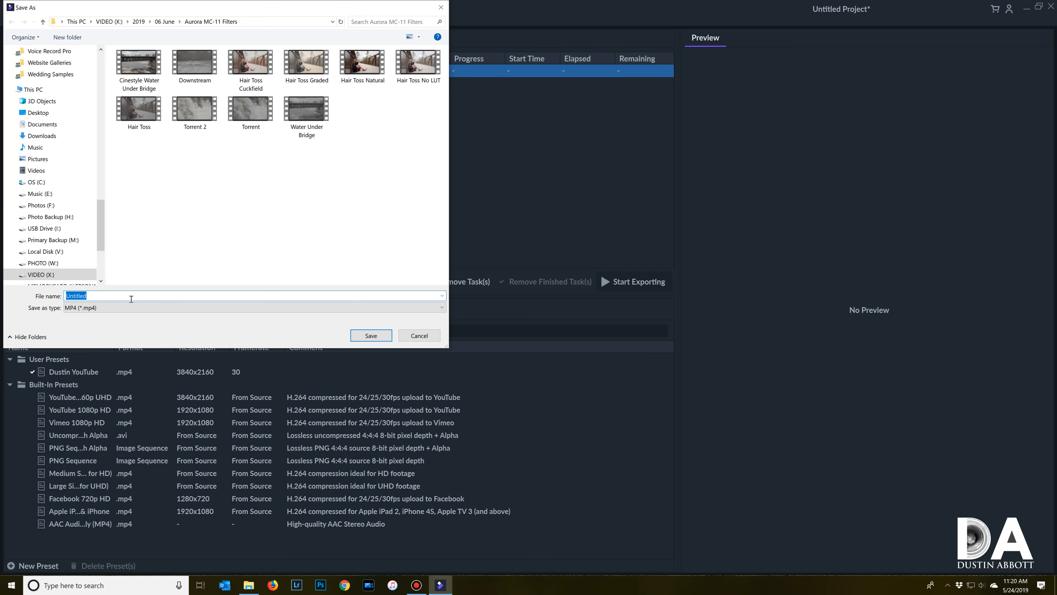
pyautogui.write('H')
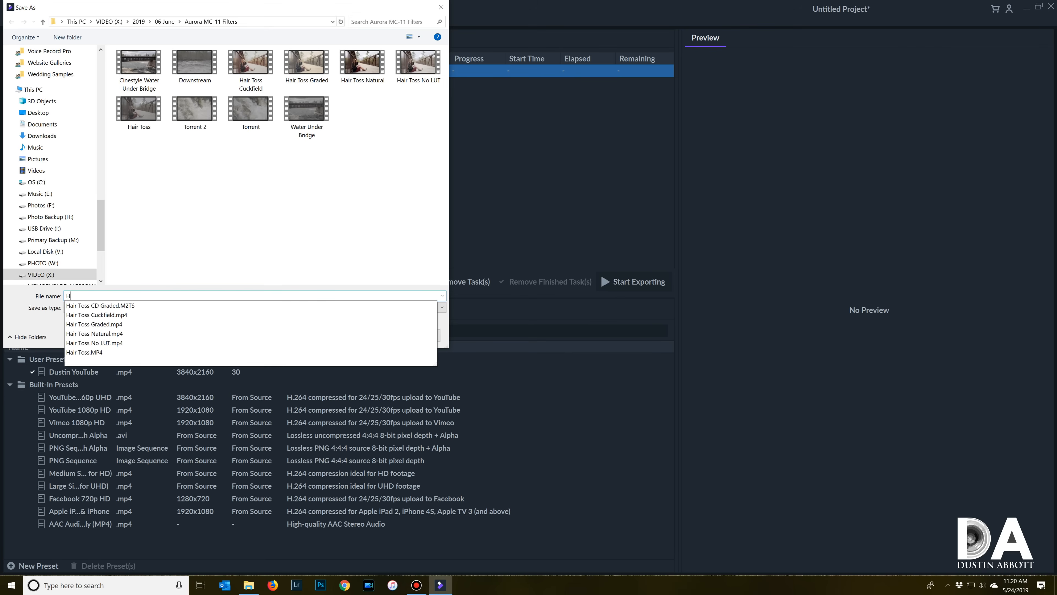
pyautogui.write('air Toss')
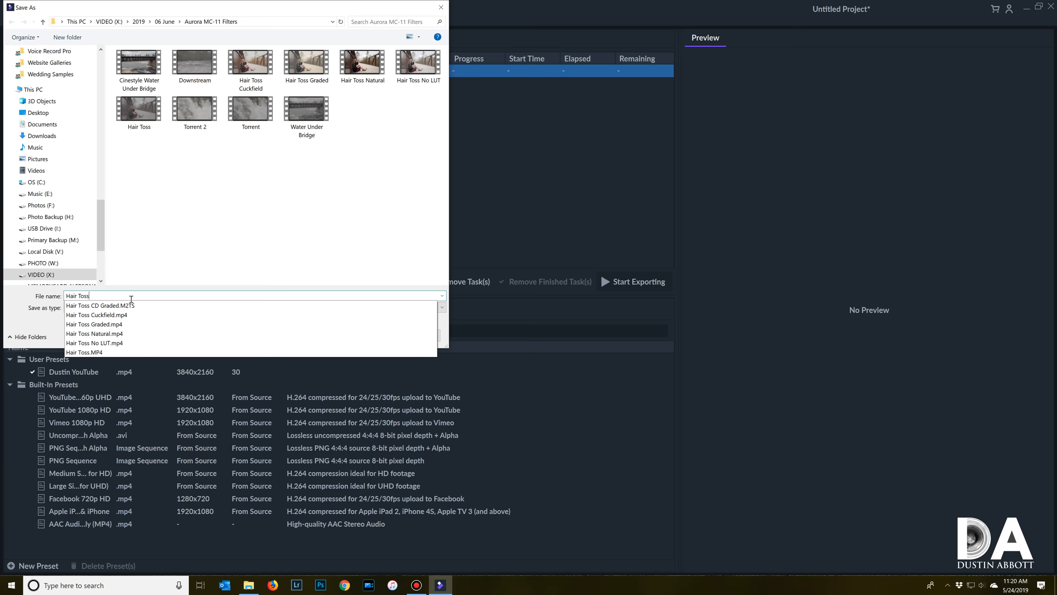
pyautogui.write('Demonstration')
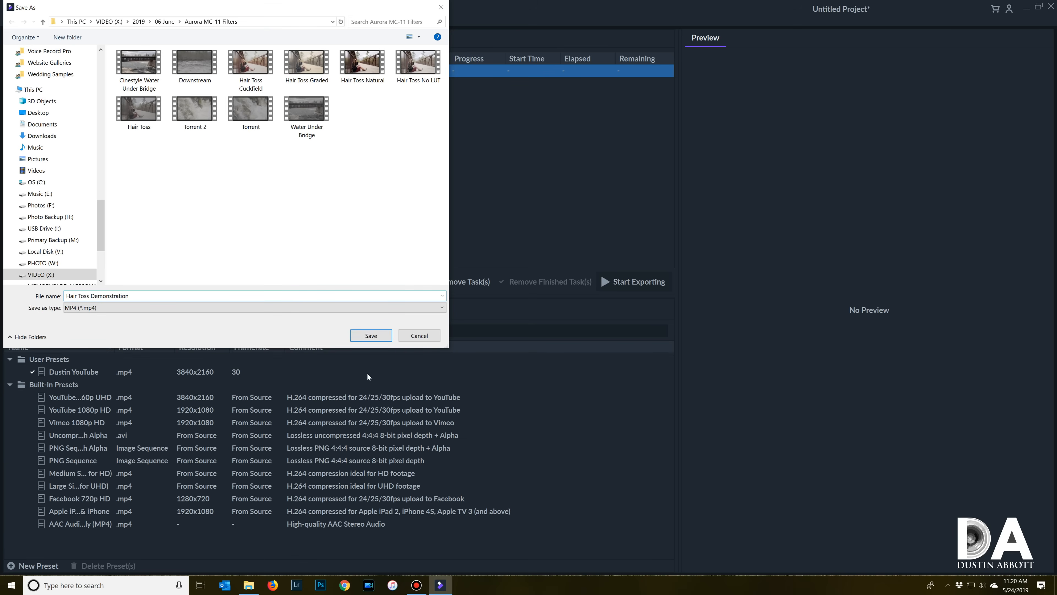
pyautogui.click(370, 335)
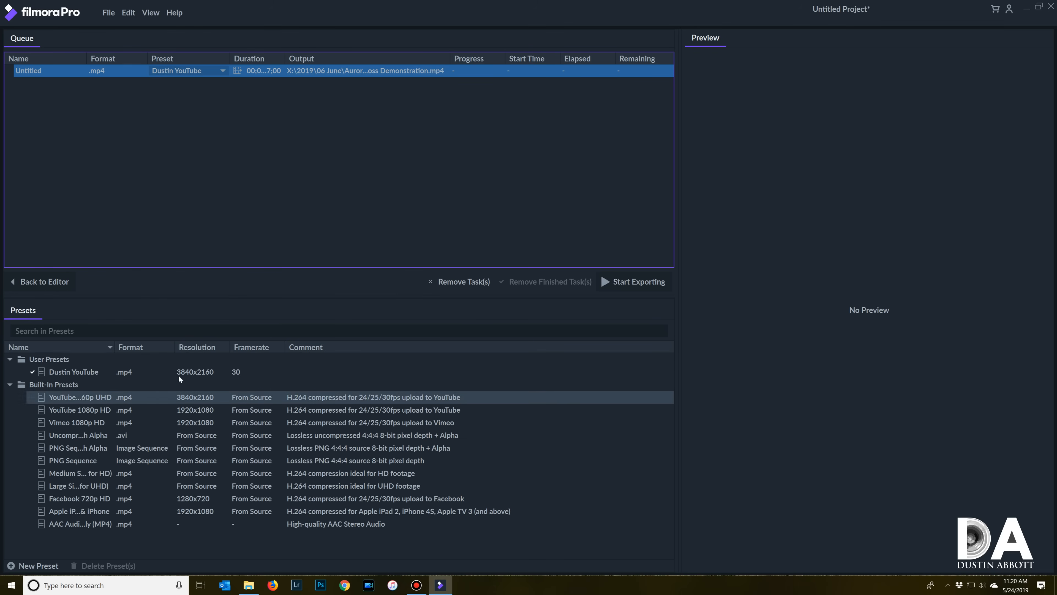
pyautogui.click(73, 371)
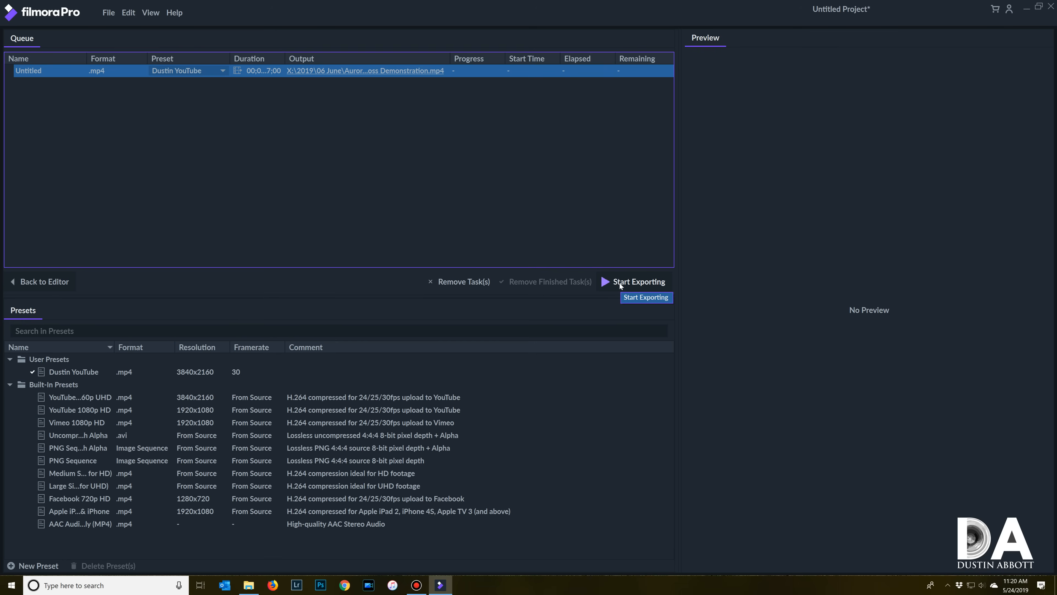
# Step: Start exporting the queued Hair Toss Demonstration MP4
pyautogui.click(631, 281)
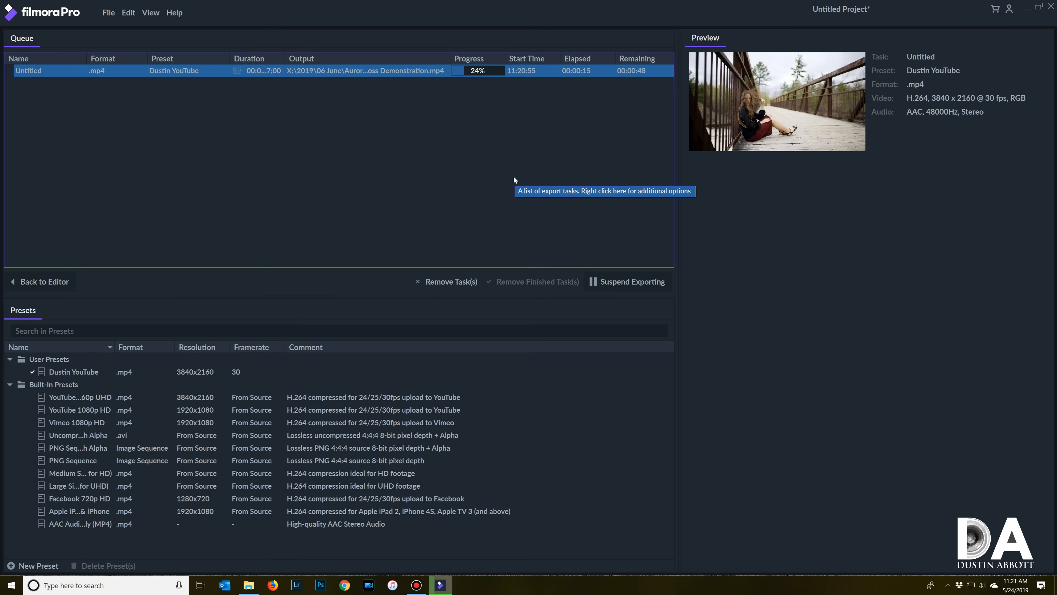
pyautogui.moveTo(532, 200)
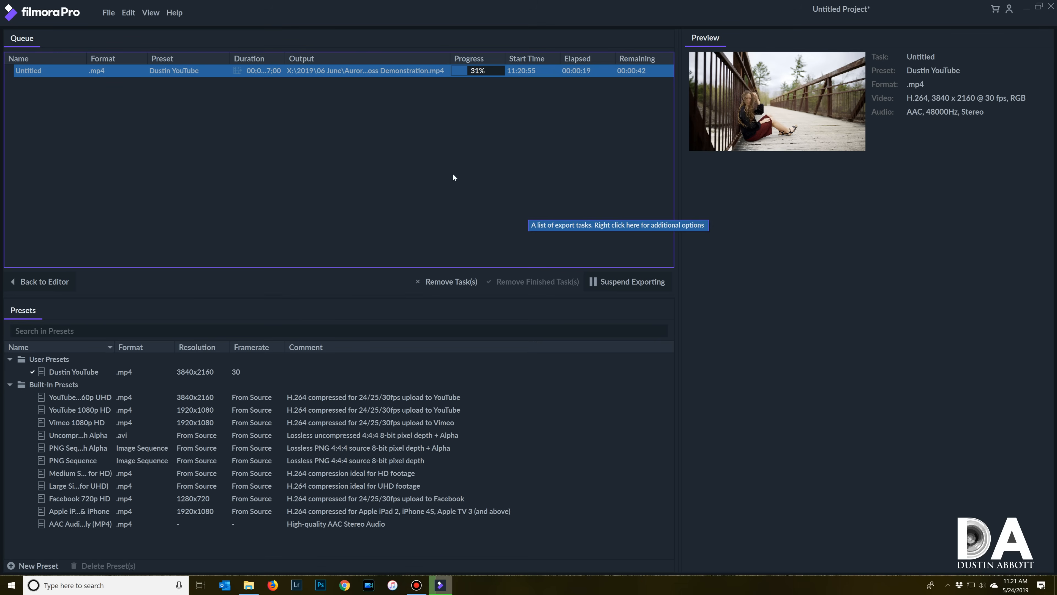
pyautogui.moveTo(363, 250)
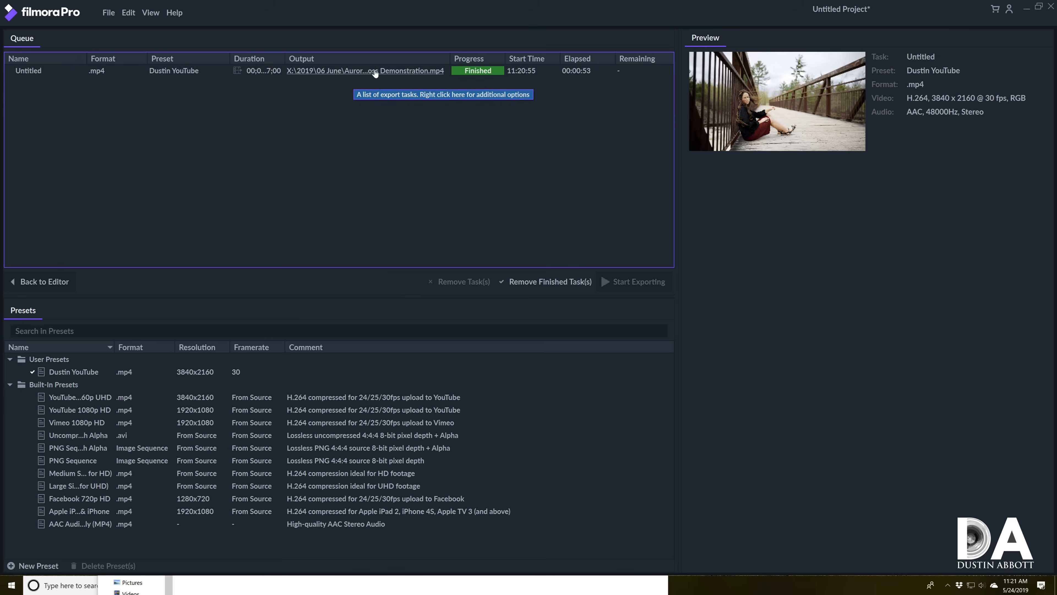
# Step: Play the exported Hair Toss Demonstration and Hair Toss videos from the Aurora MC-11 Filters folder
pyautogui.click(364, 70)
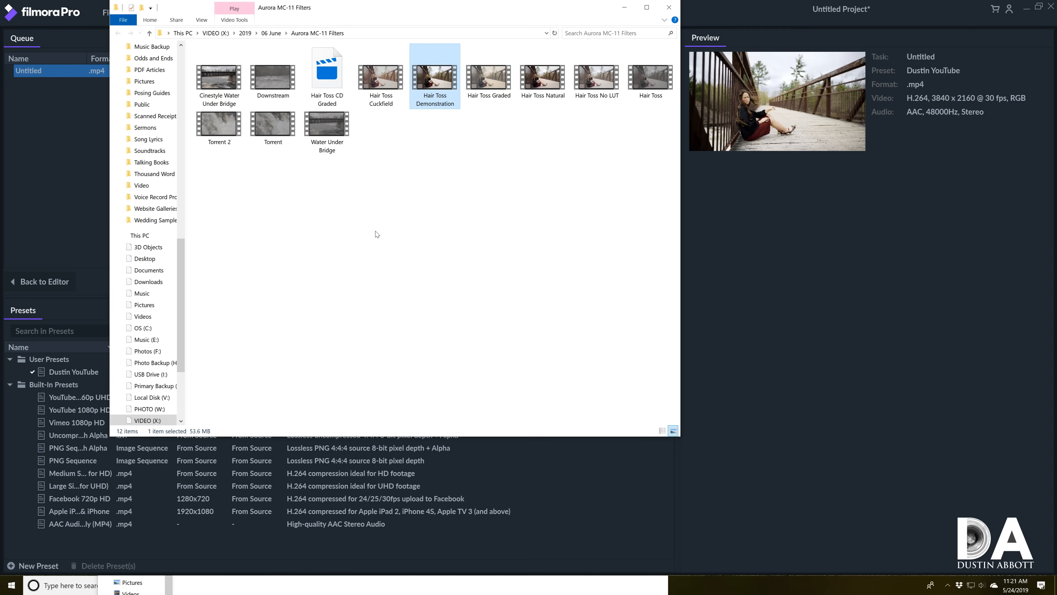
pyautogui.moveTo(434, 69)
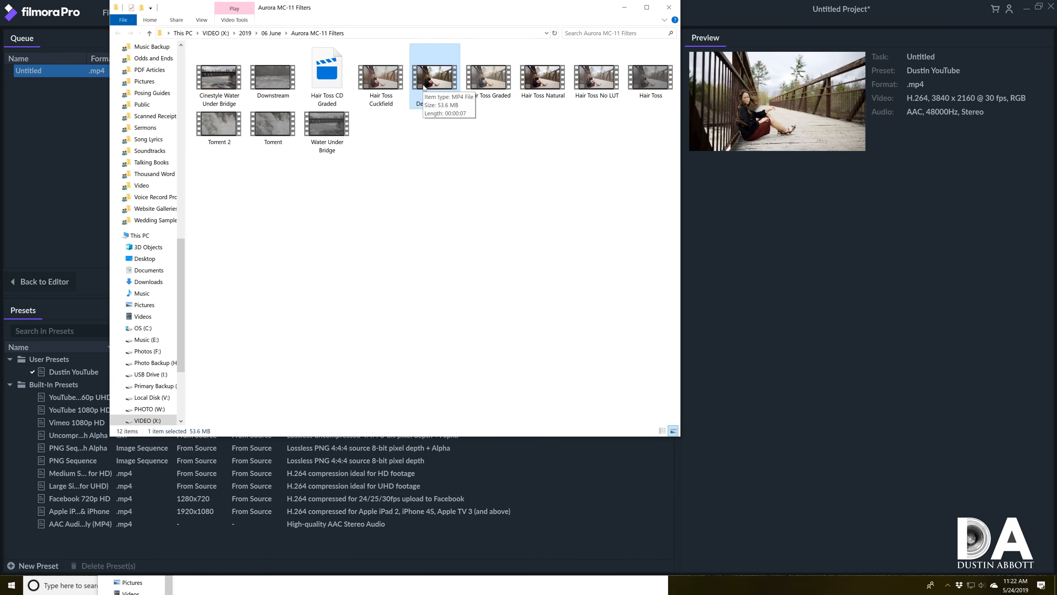
pyautogui.moveTo(529, 111)
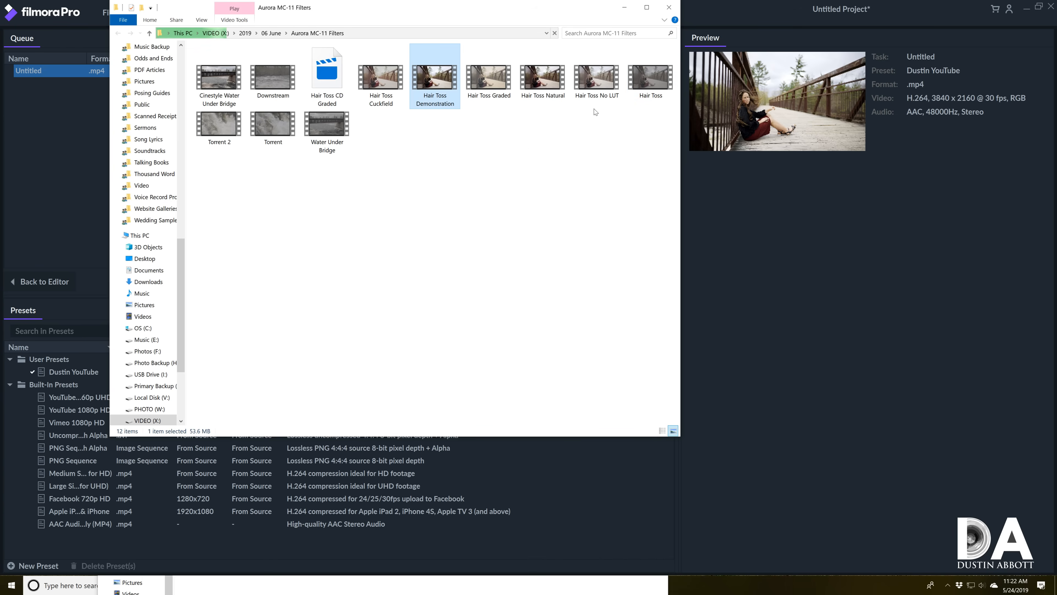
pyautogui.doubleClick(434, 70)
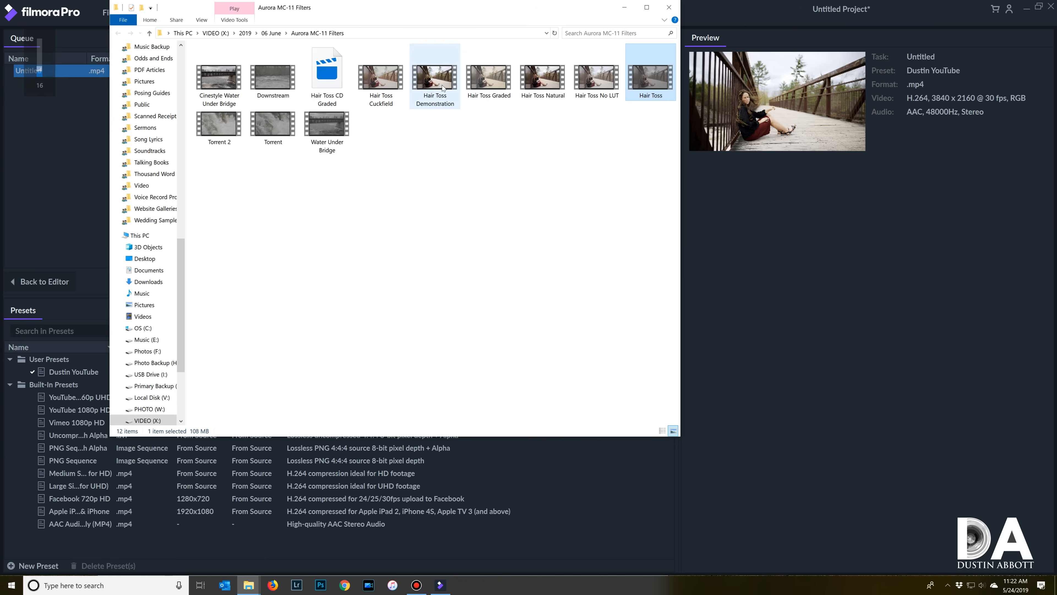
pyautogui.doubleClick(435, 72)
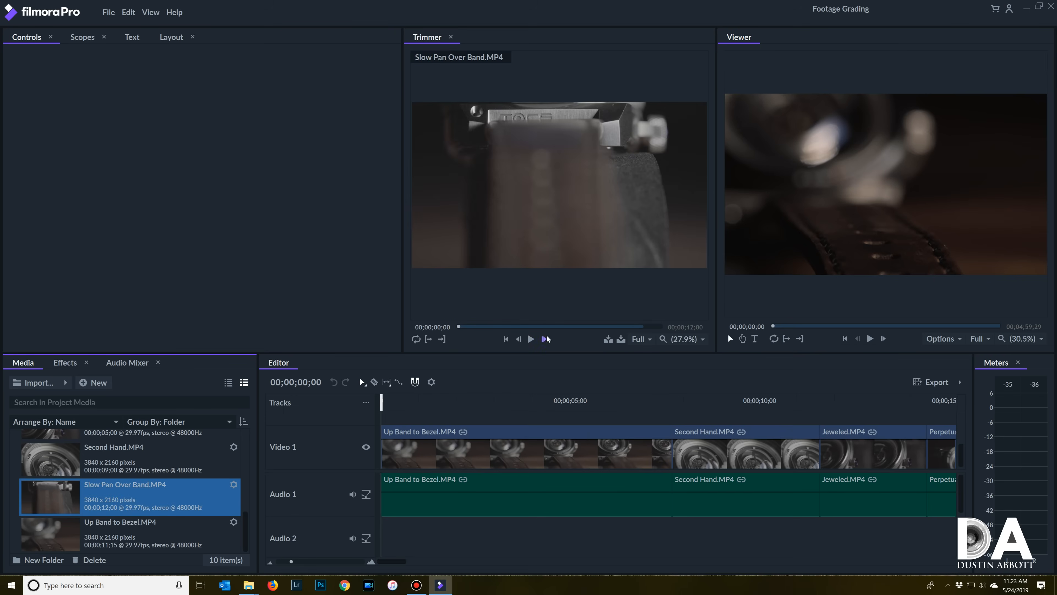
# Step: Preview Second Hand.MP4 in the Trimmer, then move the playhead to around 38 seconds near the sequence end
pyautogui.click(530, 338)
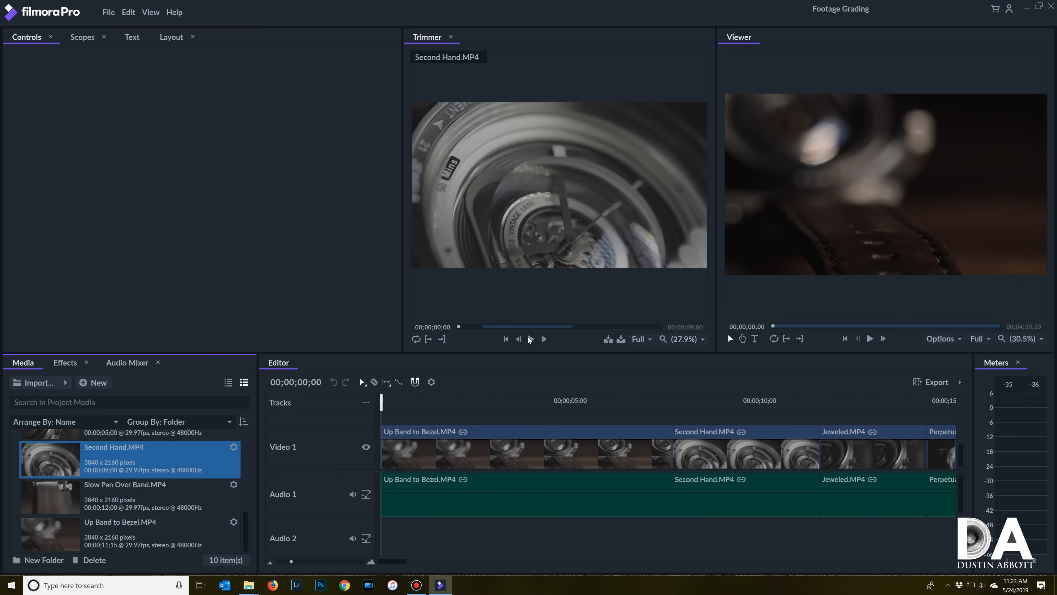
pyautogui.click(531, 338)
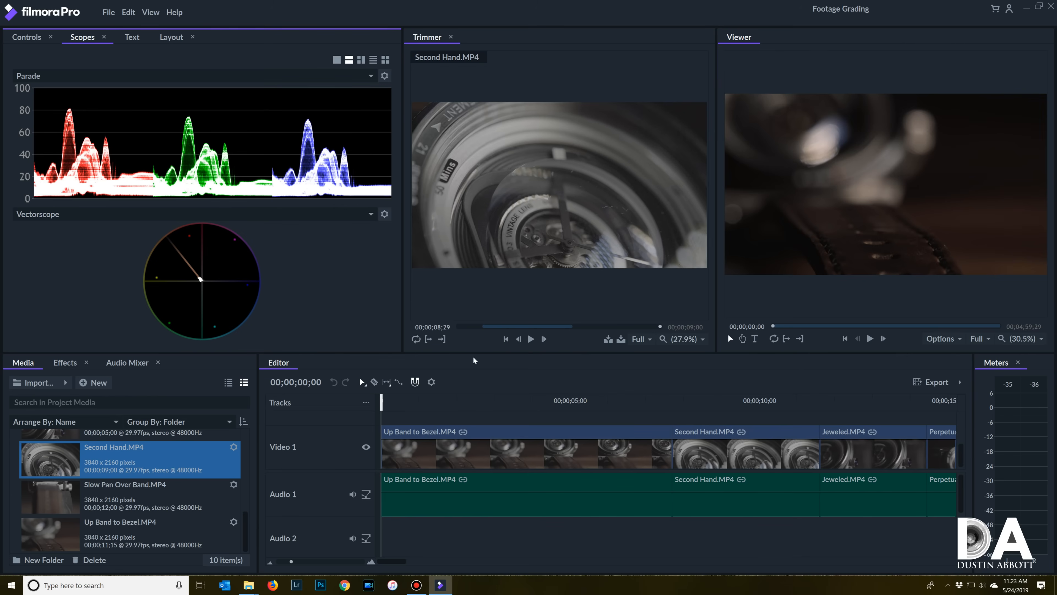
pyautogui.moveTo(916, 396)
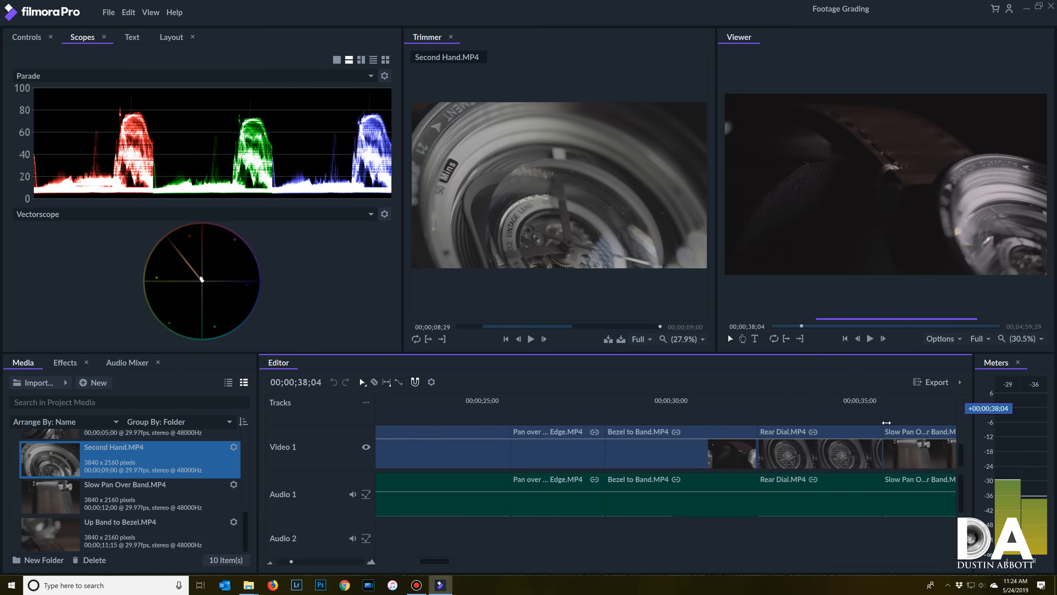
pyautogui.click(631, 400)
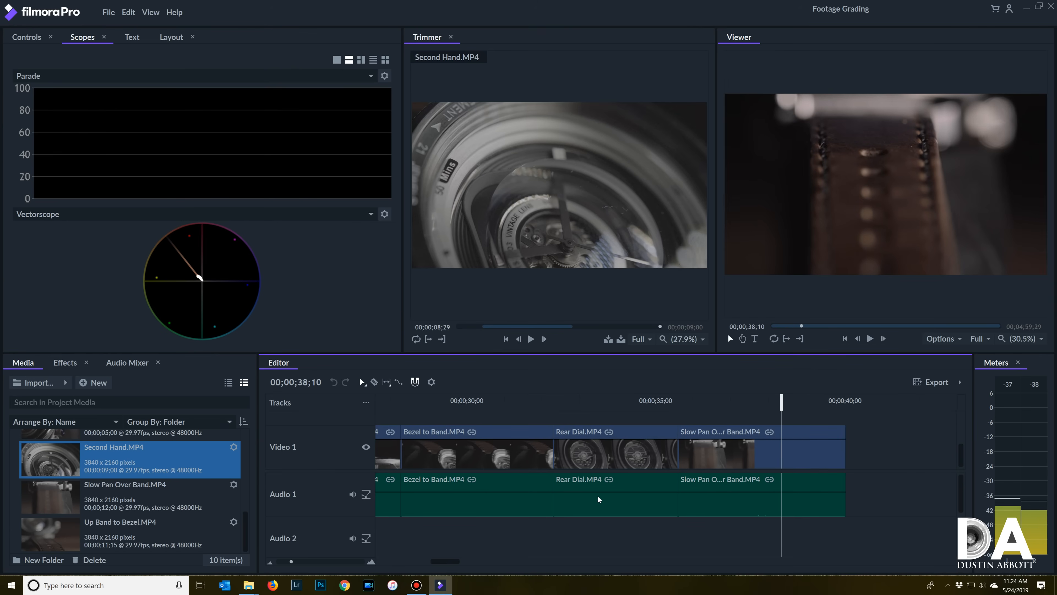
pyautogui.click(343, 585)
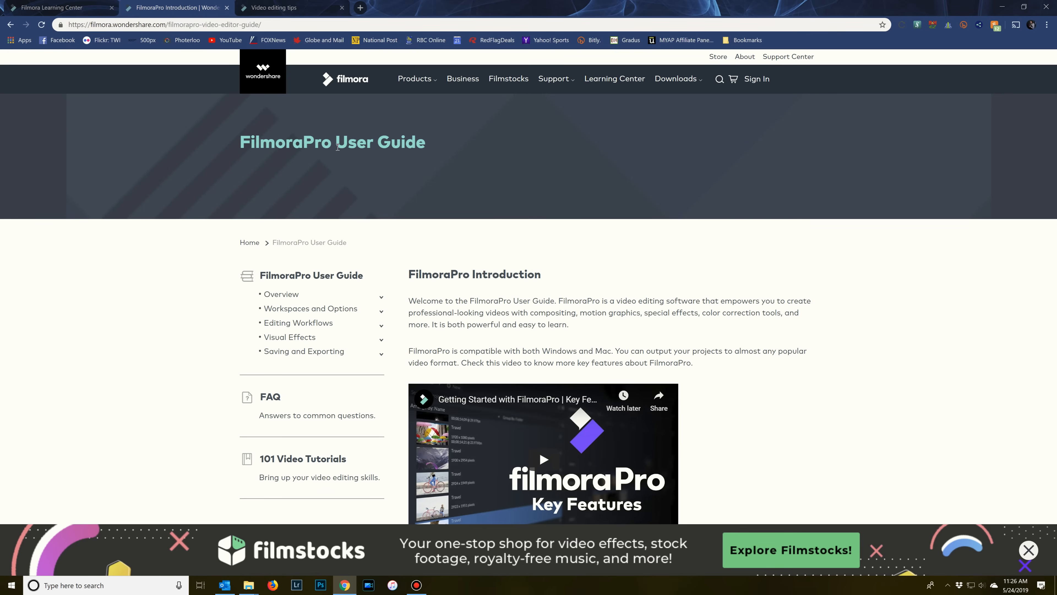
# Step: Read the User Guide's Install / Uninstall page, then the Using the Timeline page under Editing Workflows
pyautogui.scroll(-3)
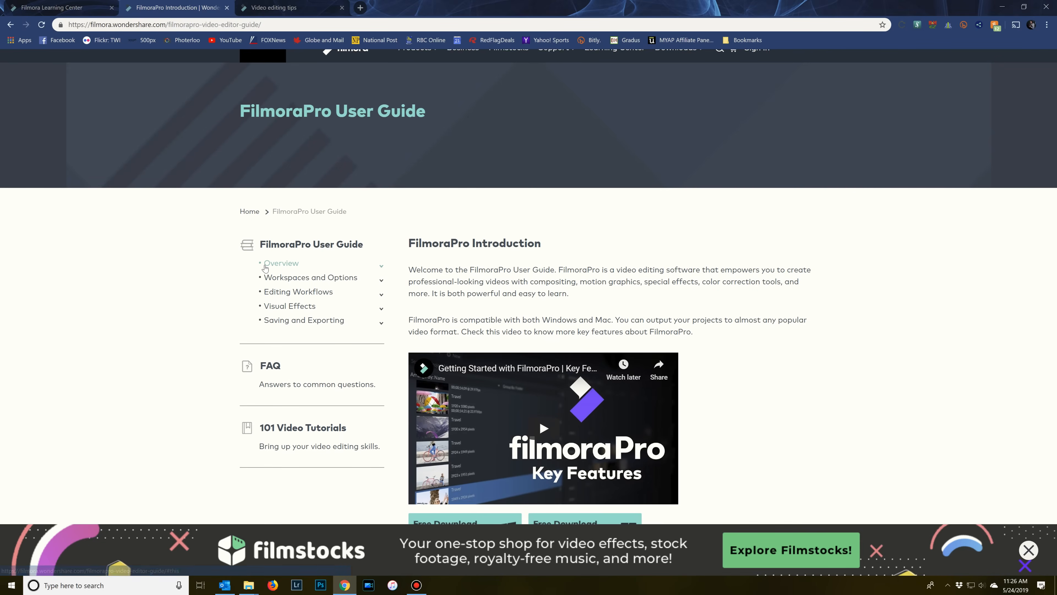
pyautogui.click(281, 262)
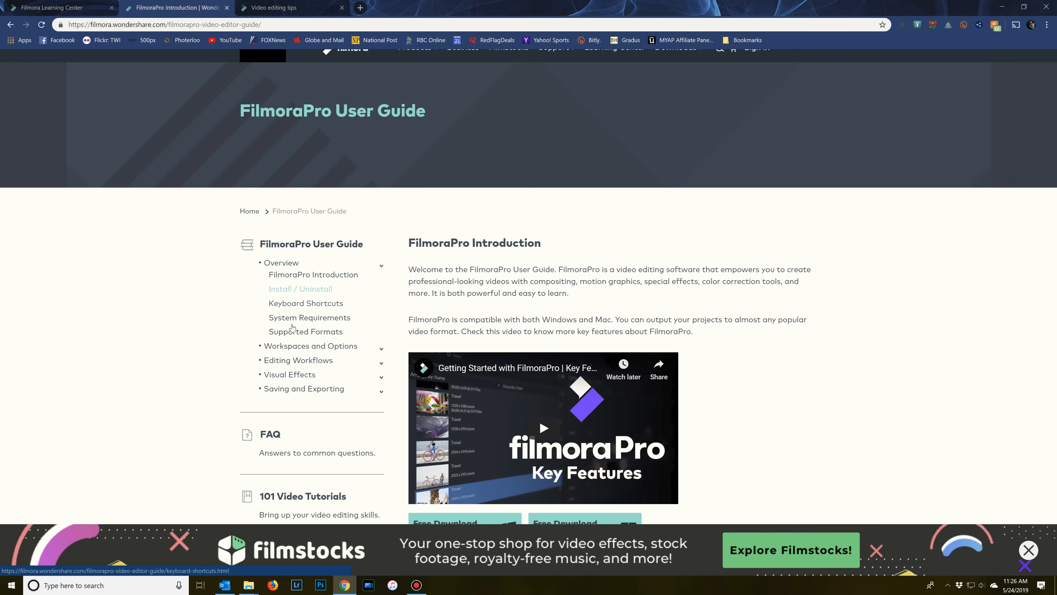
pyautogui.click(300, 289)
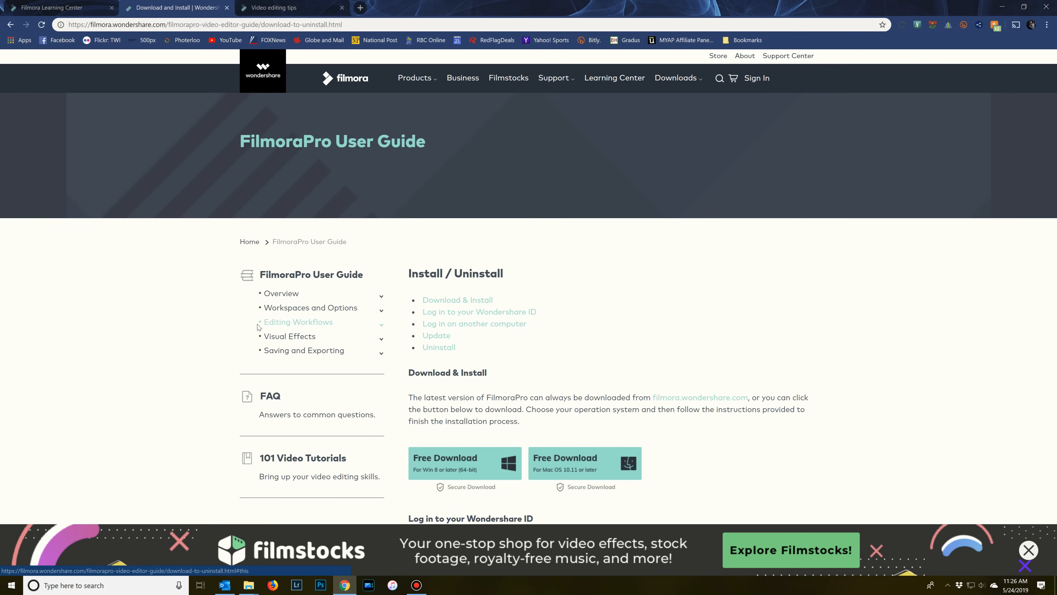
pyautogui.click(298, 322)
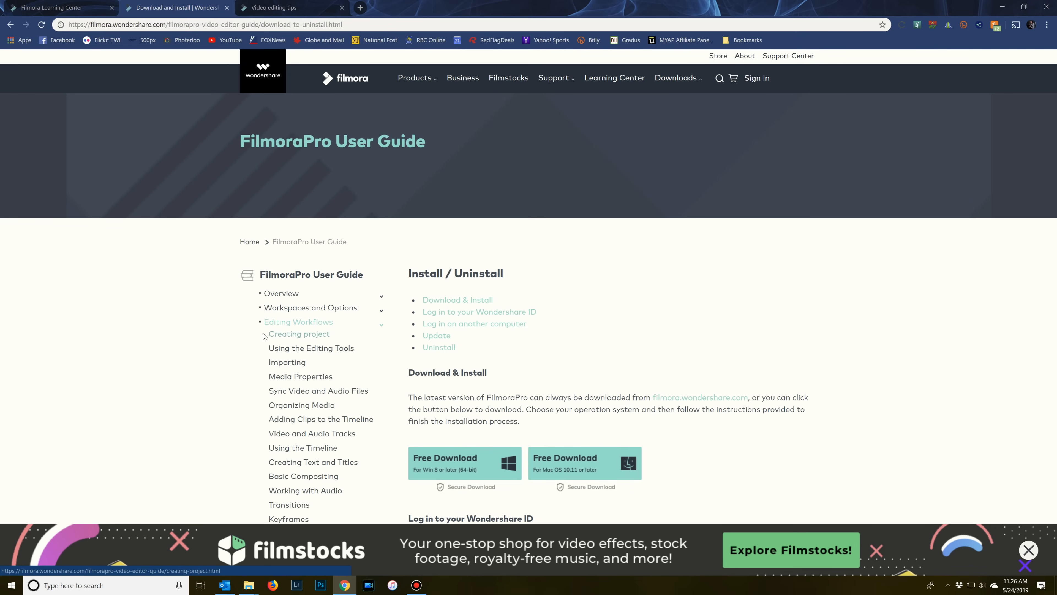
pyautogui.scroll(-3)
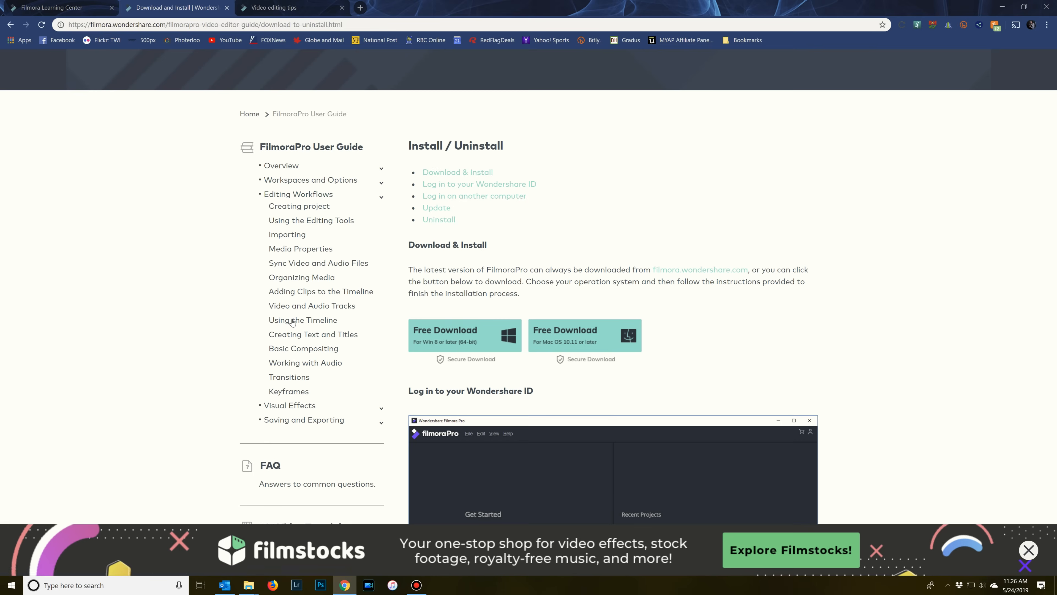
pyautogui.click(302, 320)
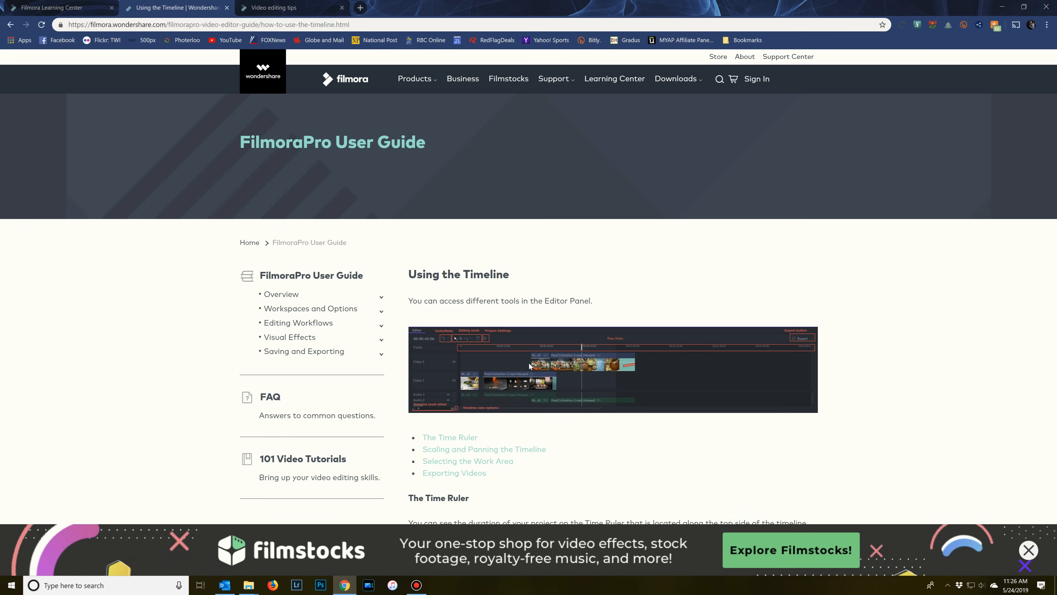
# Step: Browse the FilmoraPro 101 Video Tutorials page down to the product page offer
pyautogui.scroll(-3)
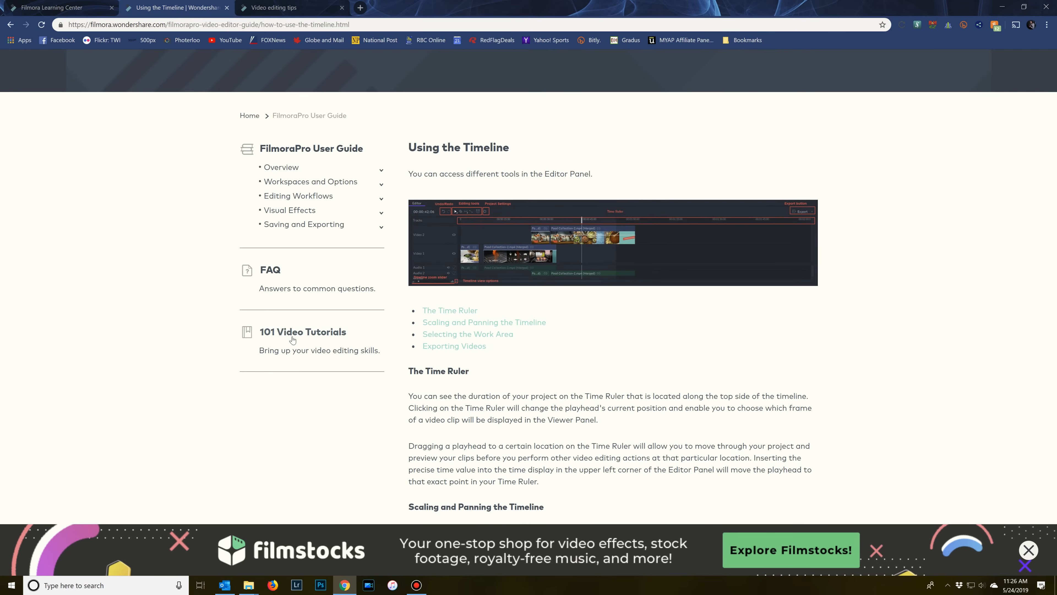
pyautogui.click(303, 332)
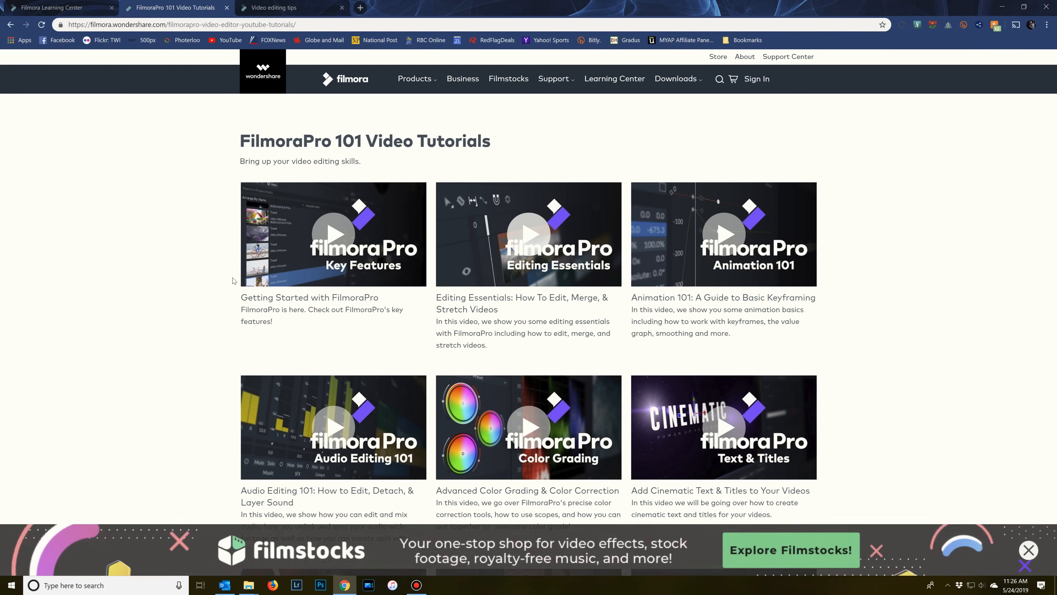
pyautogui.scroll(-3)
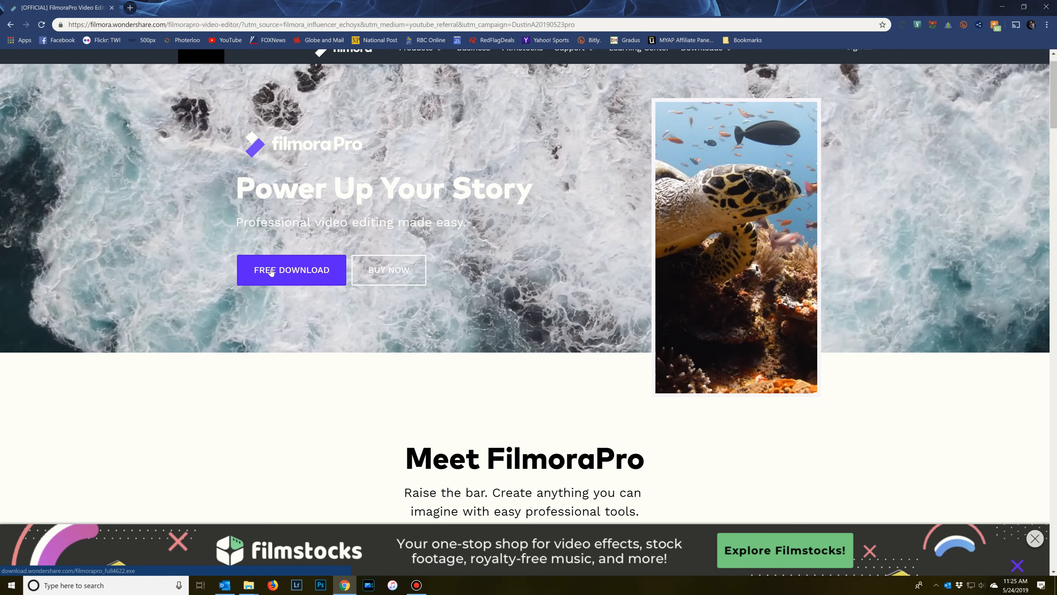
# Step: Scroll the FilmoraPro product page down to the Rise Above The Noise audio section
pyautogui.scroll(-3)
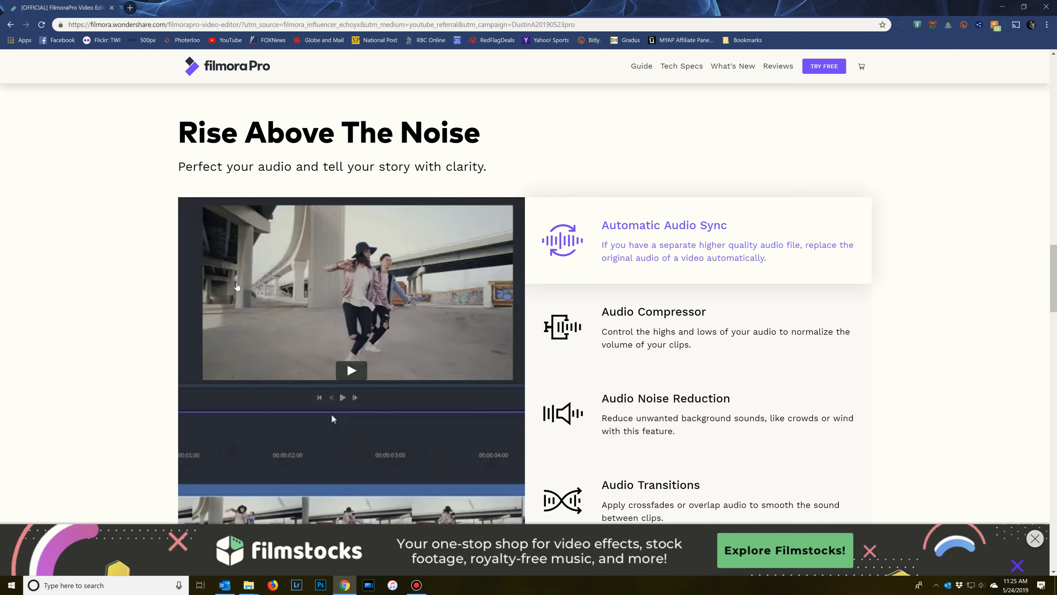
pyautogui.scroll(-3)
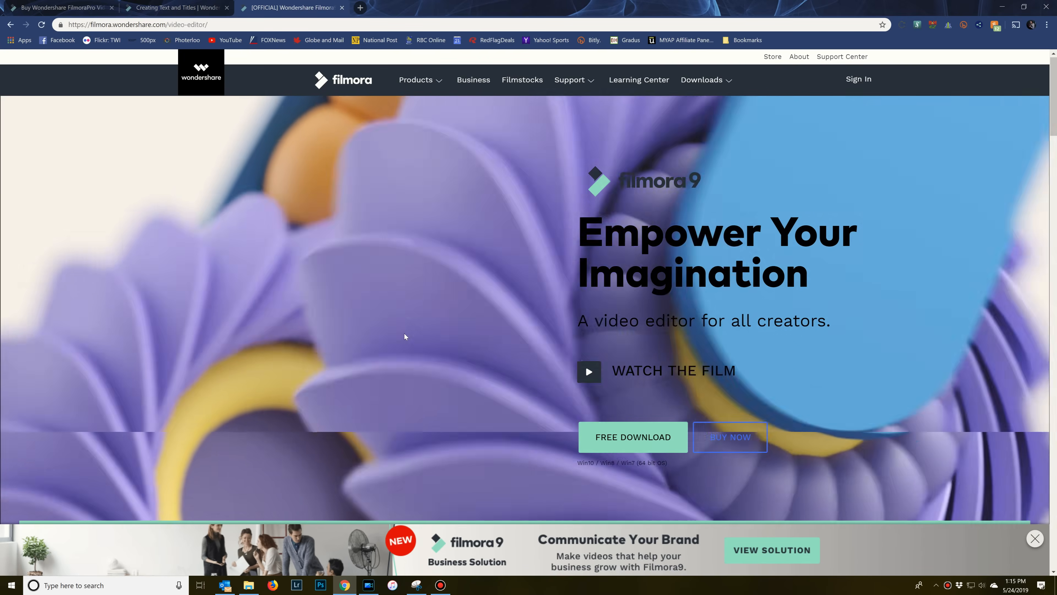
# Step: Scroll the Filmora9 page past Create Without Limits, Never Miss A Beat, Beyond The Basic and Details Matter
pyautogui.scroll(-3)
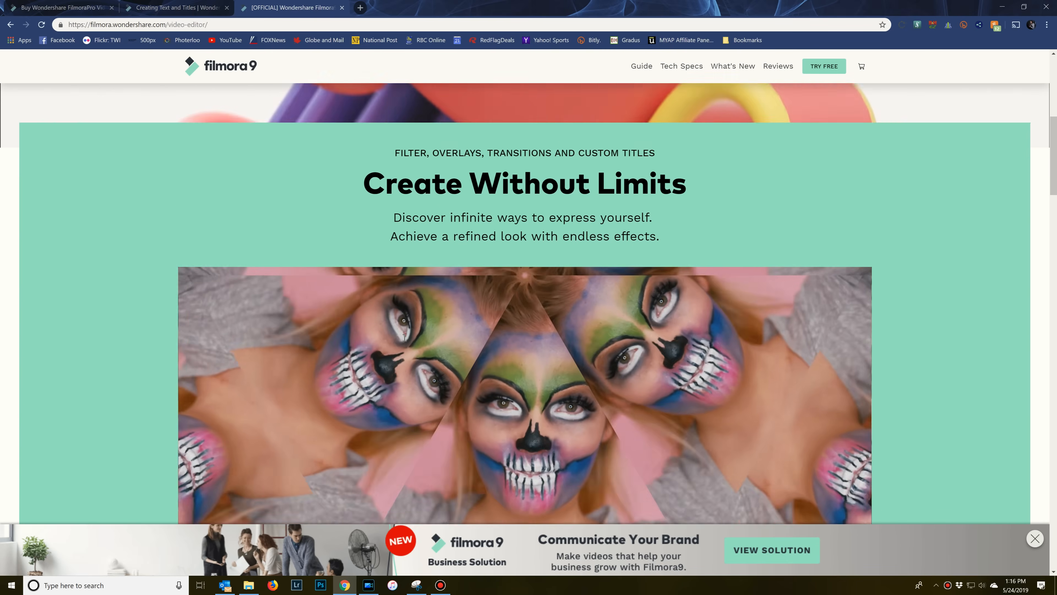
pyautogui.scroll(-3)
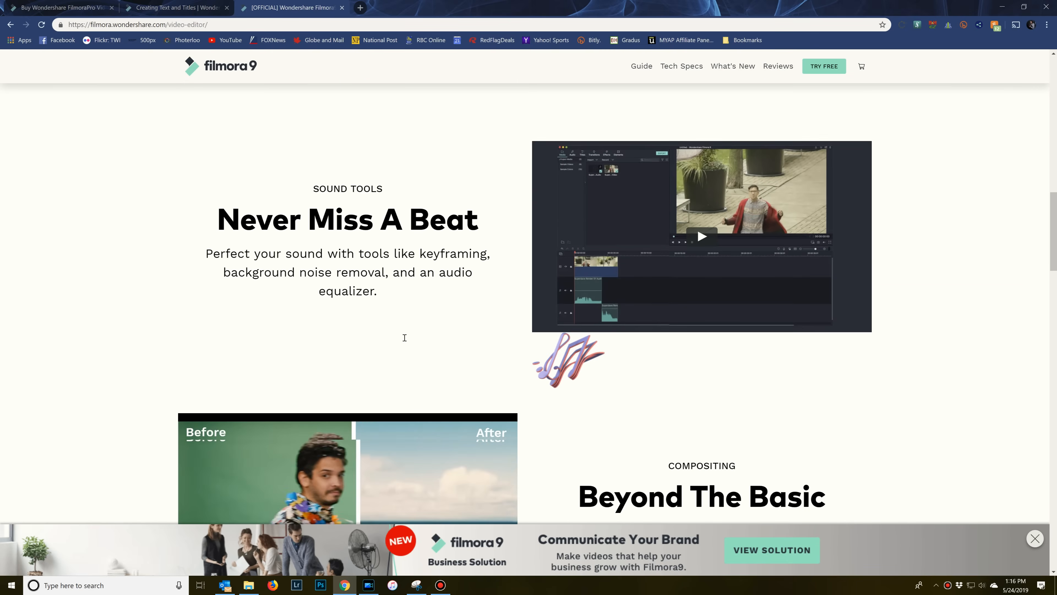
pyautogui.scroll(-3)
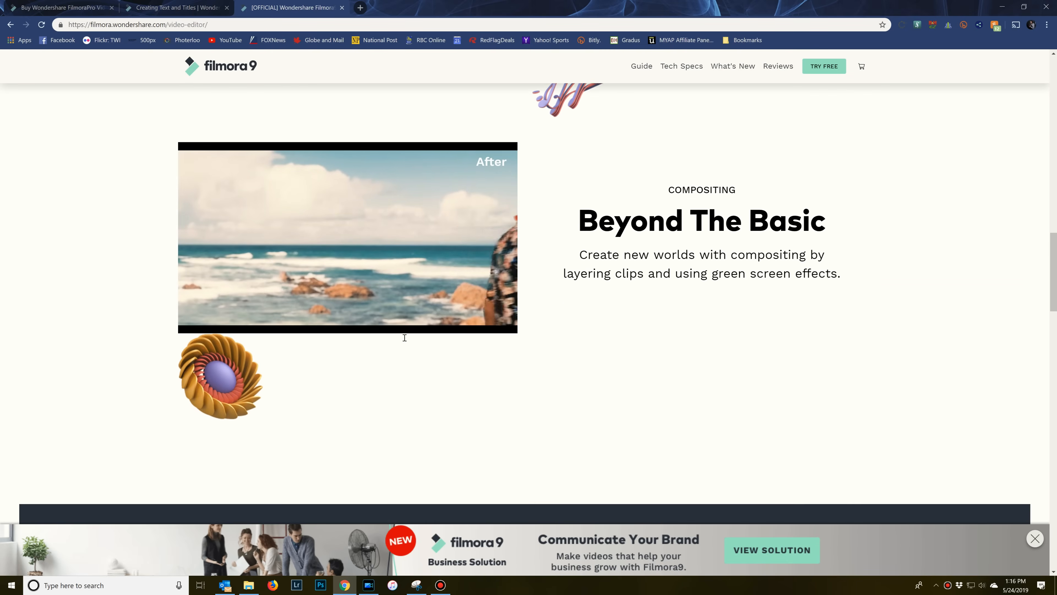
pyautogui.scroll(-3)
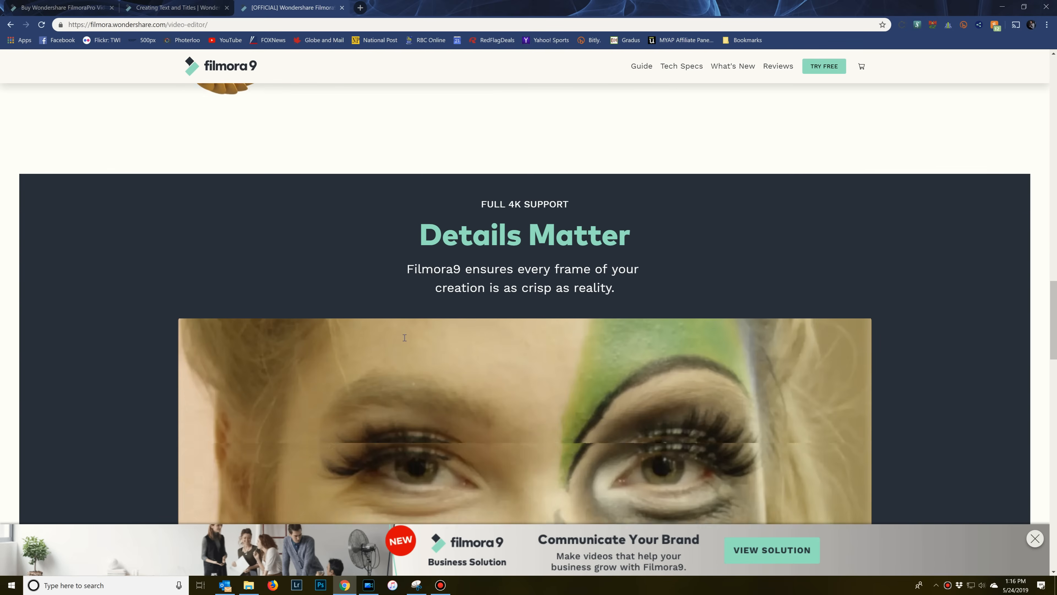
pyautogui.scroll(-3)
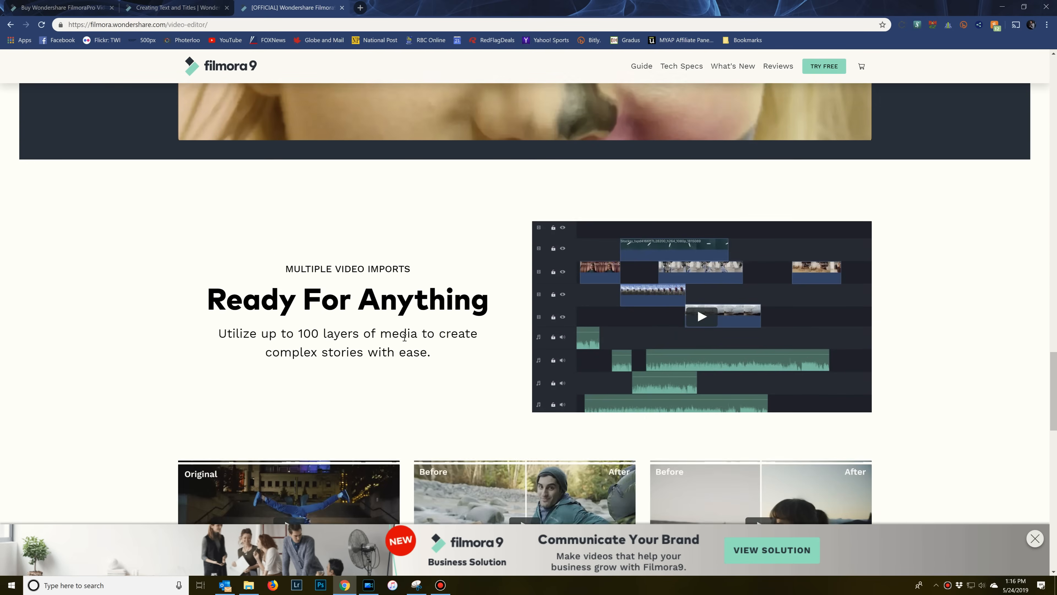